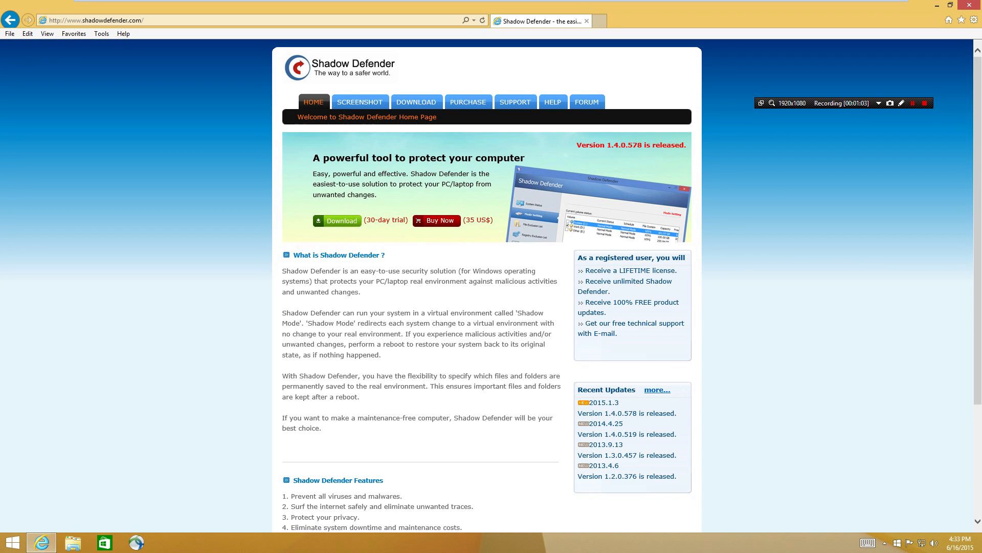
mouse_move(333, 222)
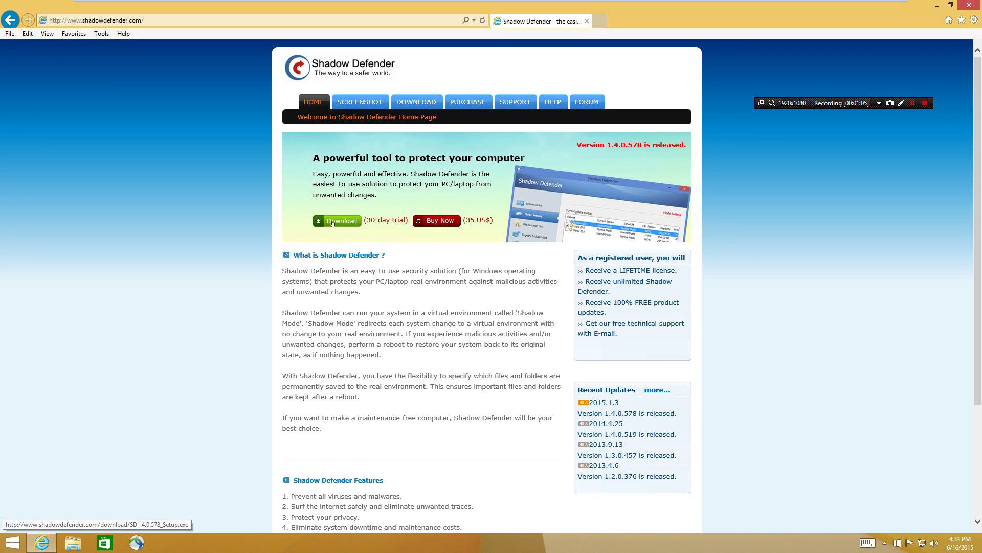
Download the Shadow Defender trial from shadowdefender.com, run the setup and allow it in UAC.
left_click(336, 220)
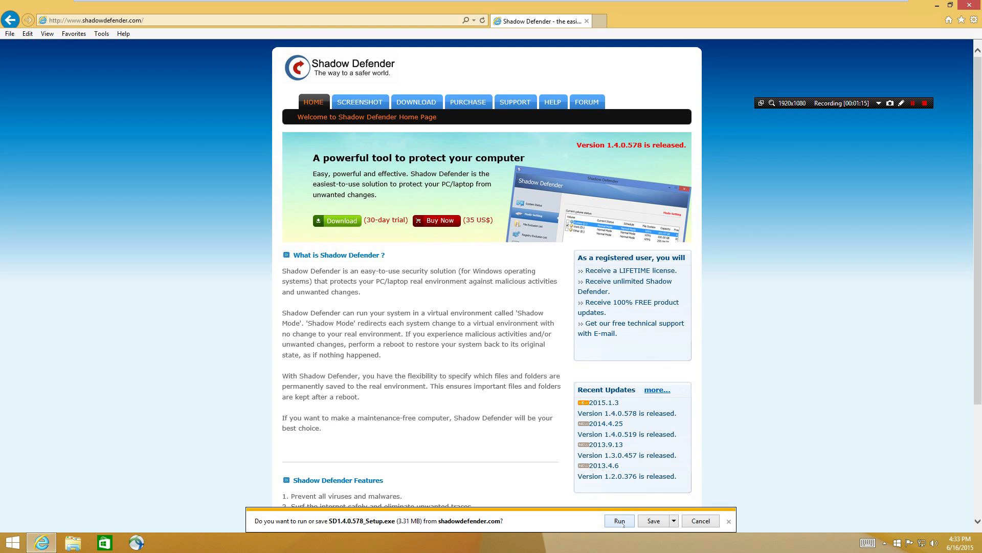
left_click(618, 520)
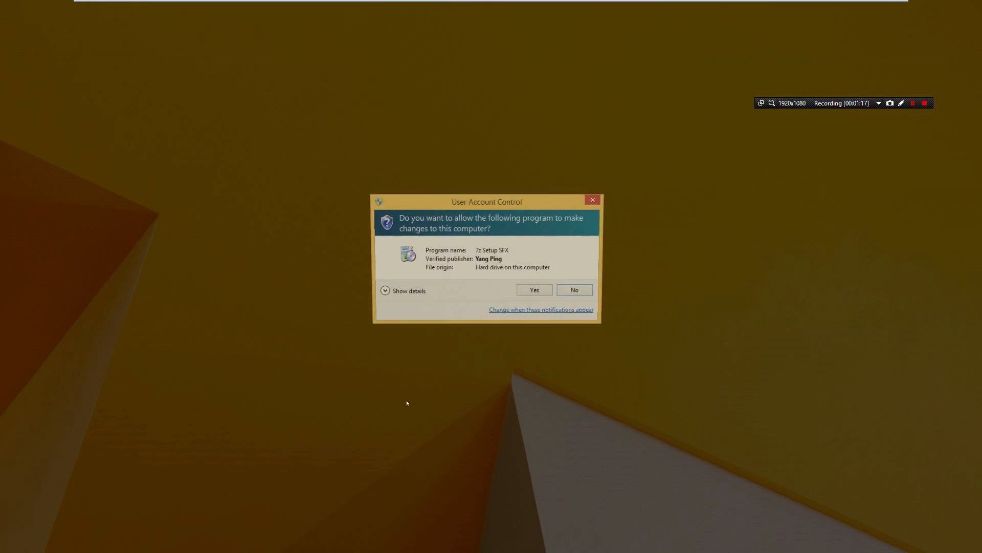
left_click(533, 290)
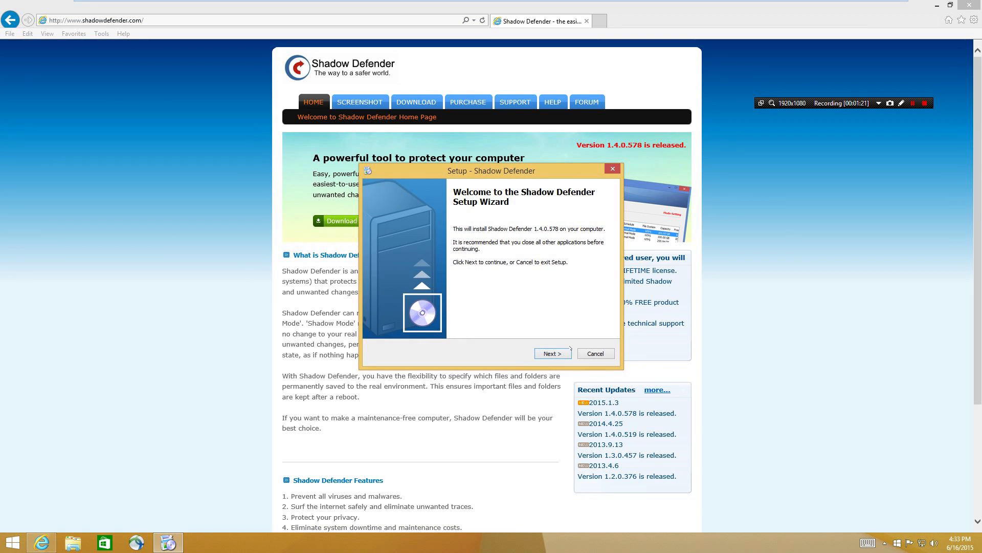
Install Shadow Defender with default options, accepting the license, and restart the computer now.
left_click(551, 353)
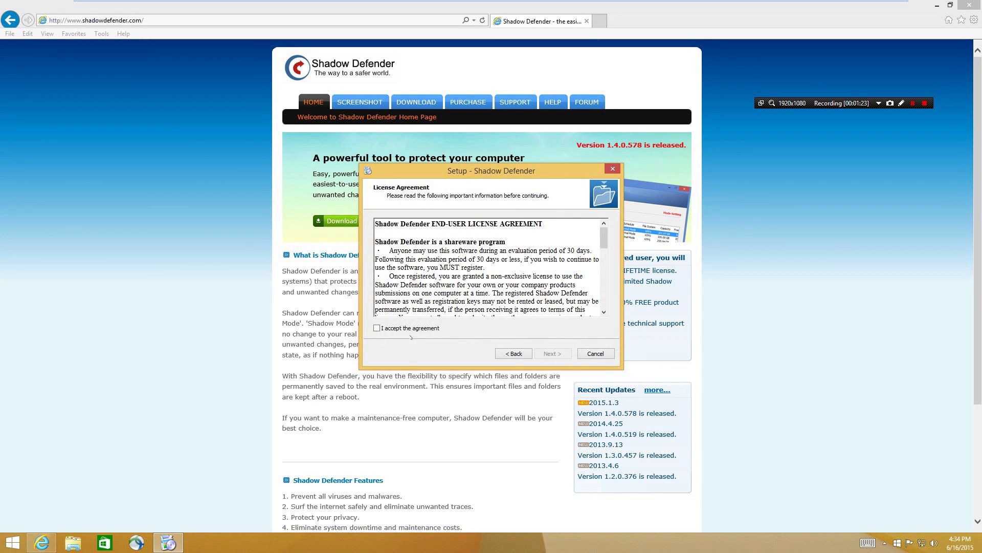
left_click(552, 353)
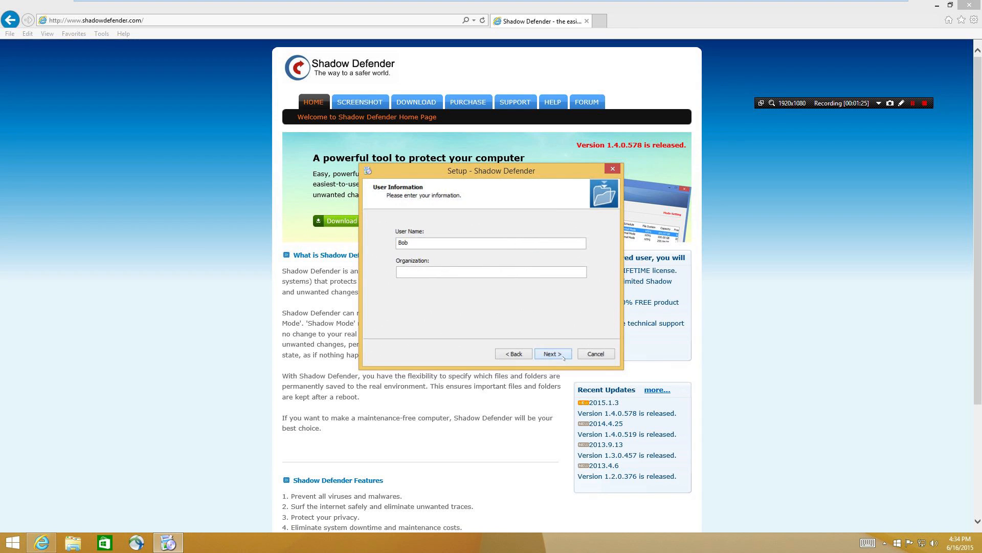
left_click(552, 353)
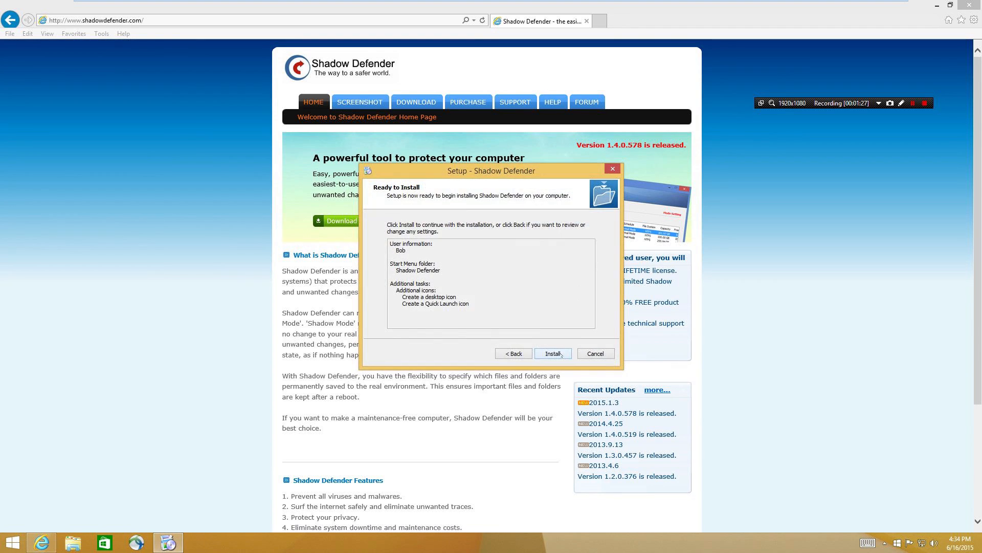
left_click(551, 353)
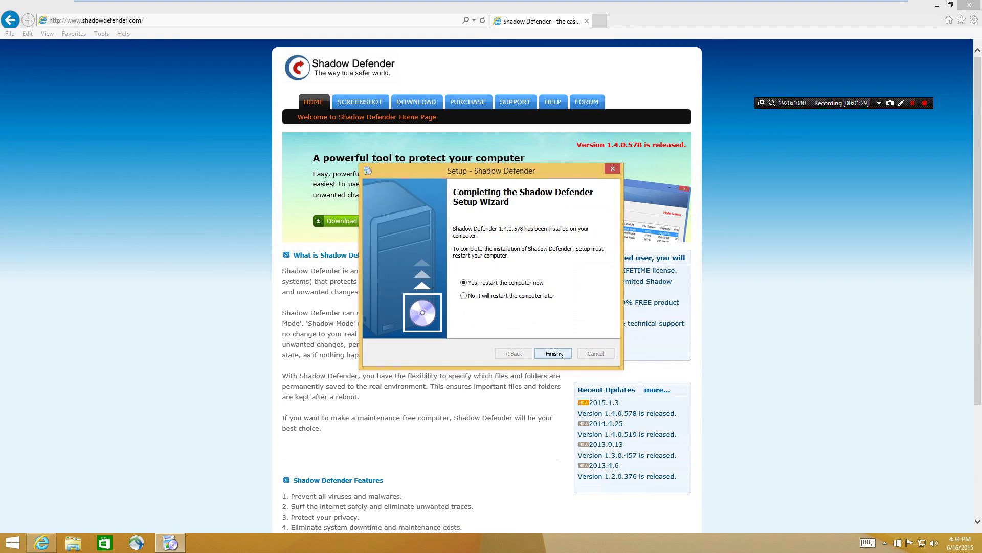
left_click(551, 353)
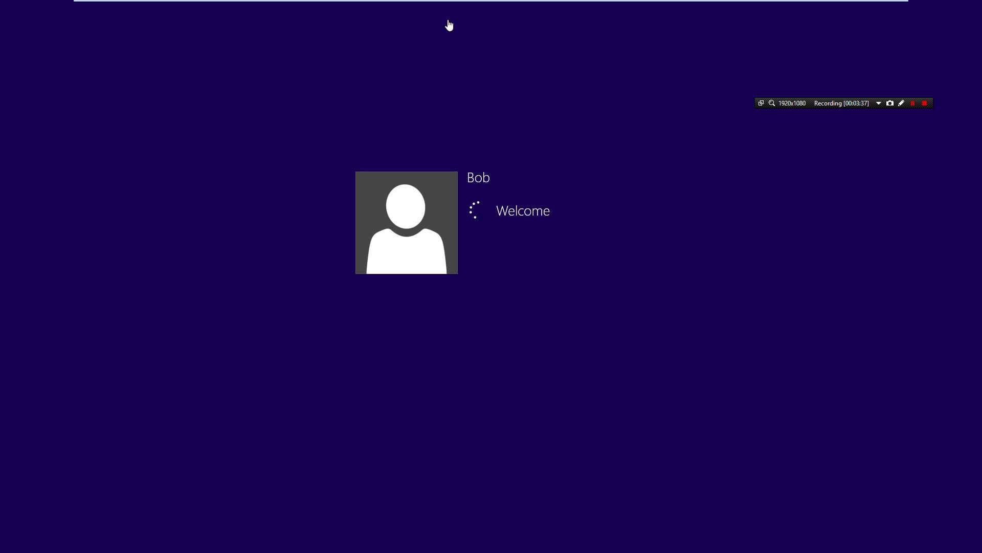
Sign back in after the reboot to reach the desktop with the new Shadow Defender shortcut.
left_click(912, 102)
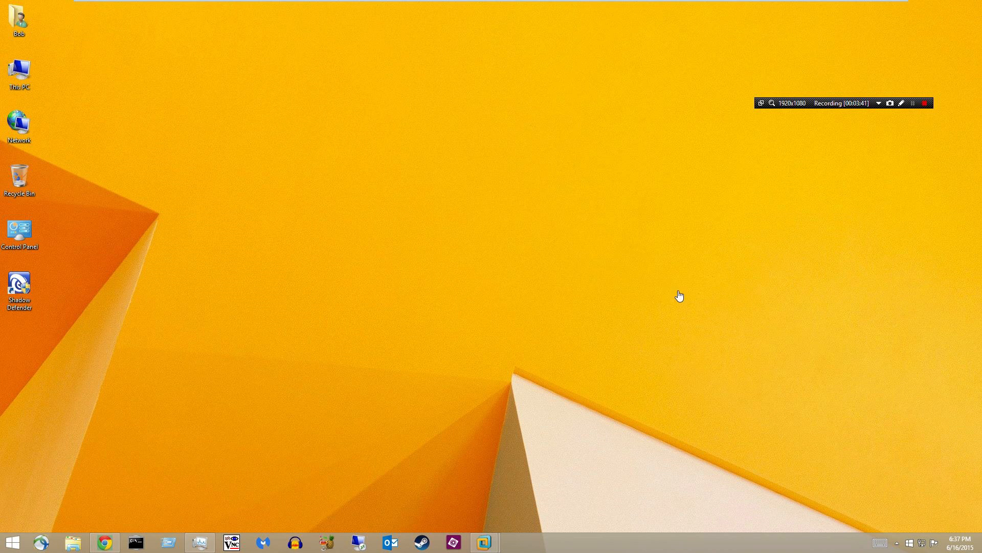
mouse_move(124, 282)
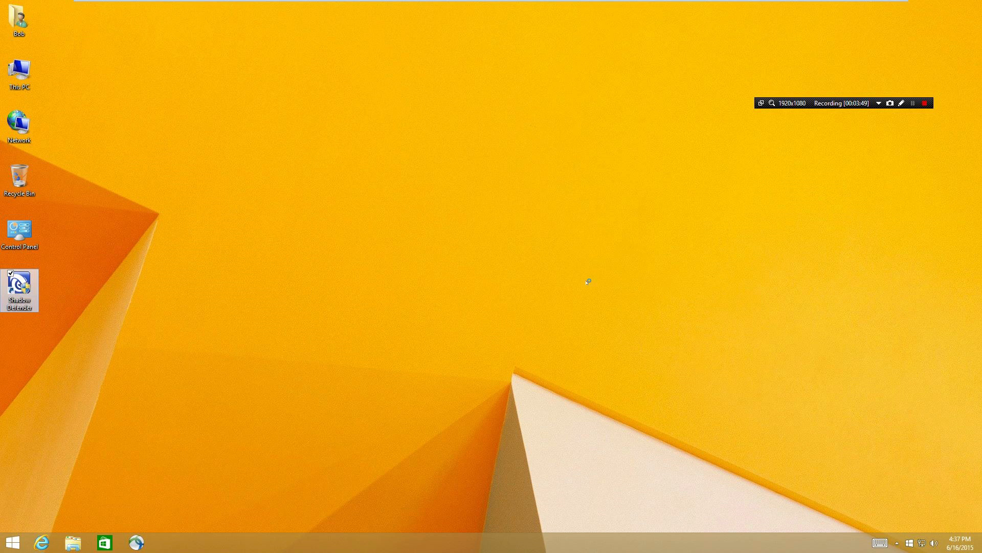
Launch Shadow Defender from the desktop and choose Later on the trial reminder to see System Status.
double_click(18, 285)
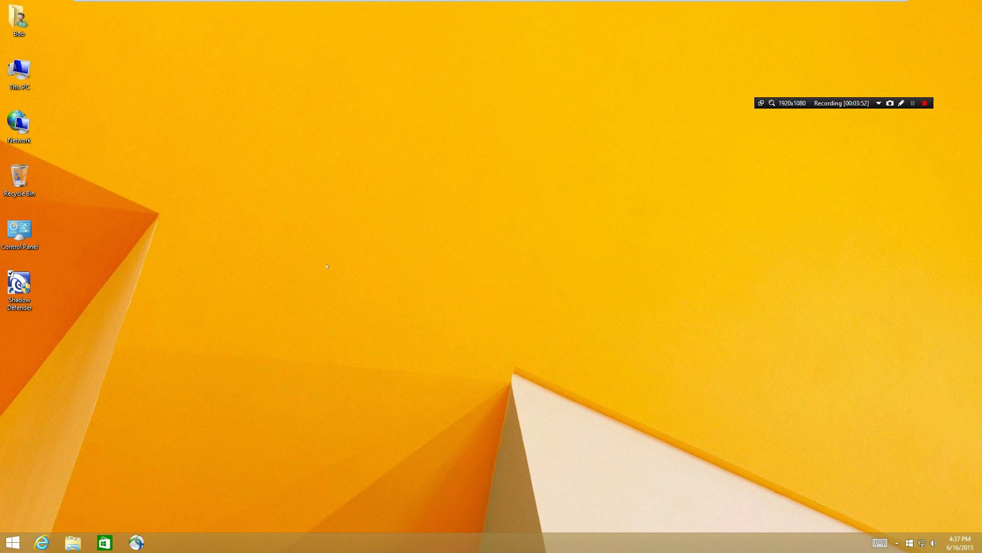
double_click(19, 284)
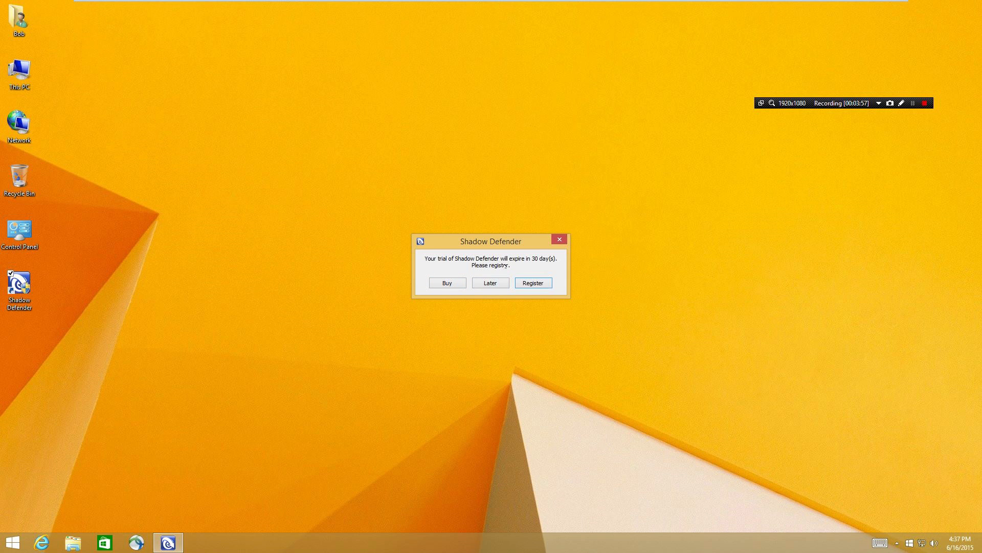
left_click(490, 282)
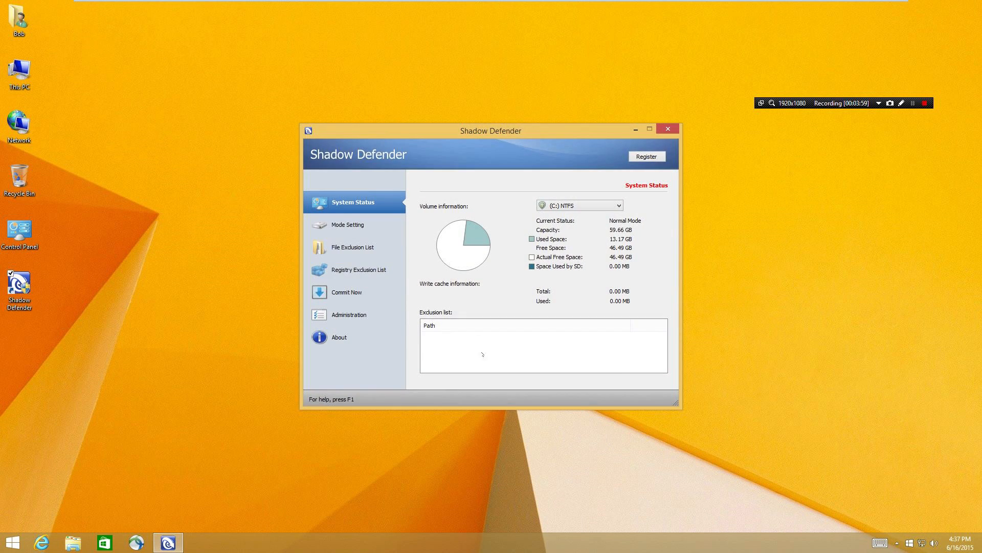
mouse_move(706, 351)
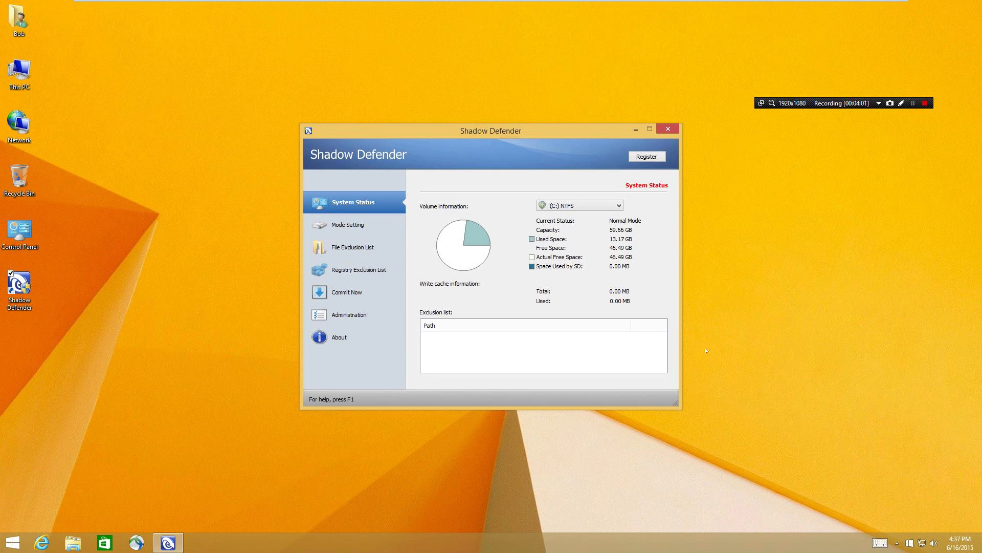
mouse_move(415, 224)
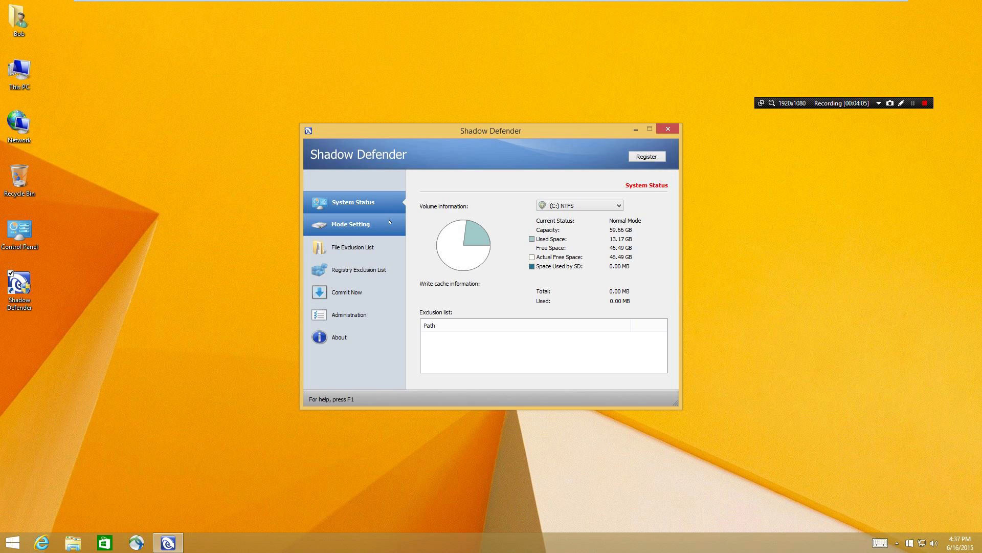
In Mode Setting, give drive C: a 1000 MB RAM write cache and start Enter Shadow Mode.
left_click(351, 224)
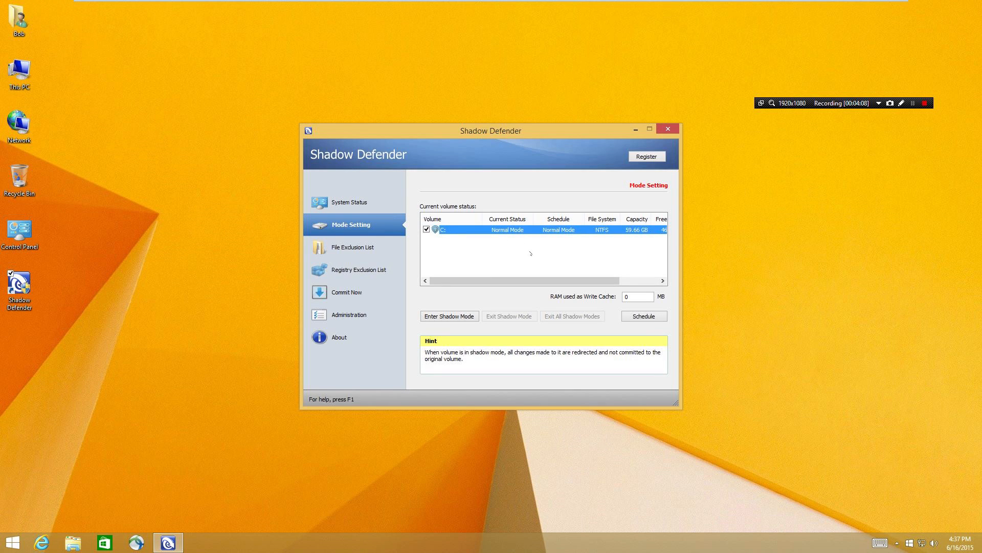
mouse_move(448, 316)
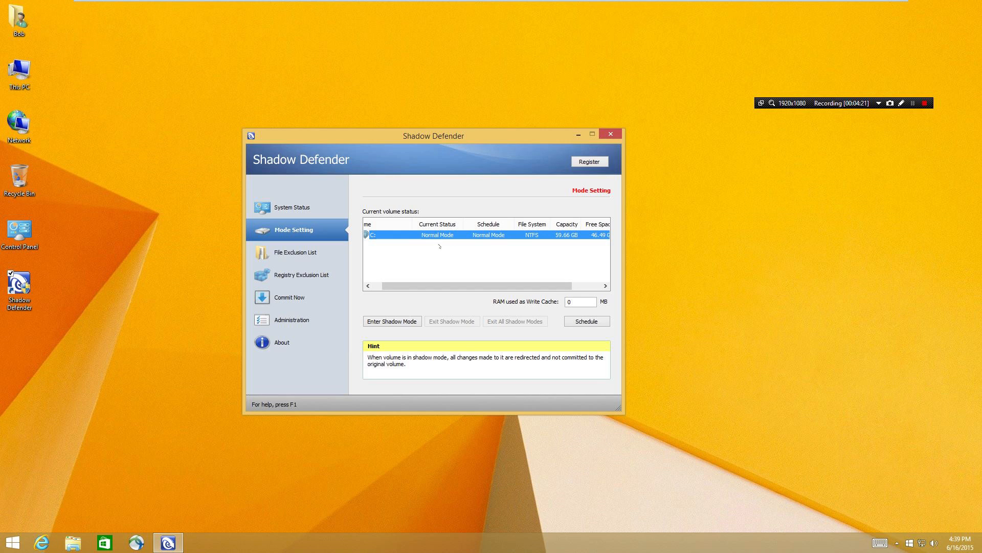
mouse_move(392, 320)
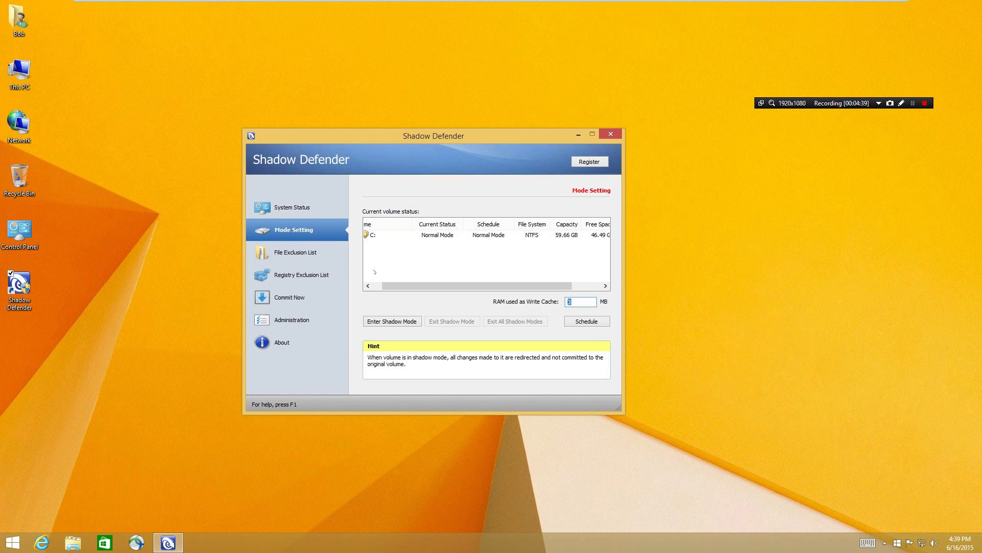
type("1")
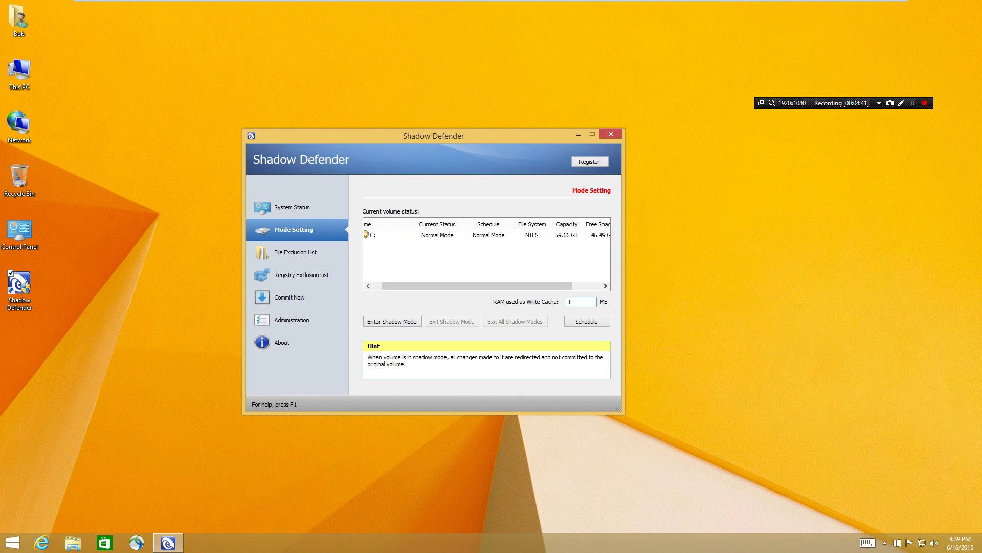
type("000")
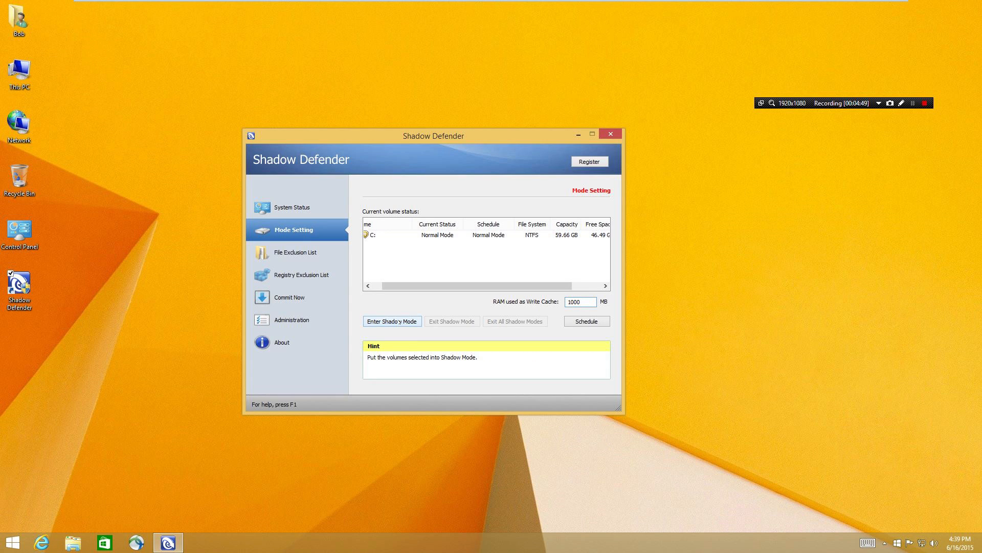
left_click(392, 320)
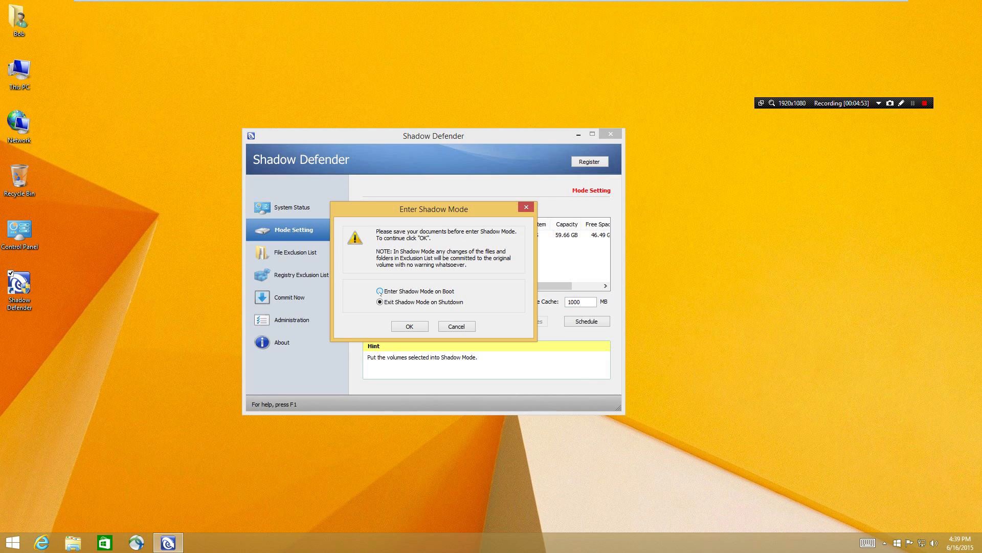
Confirm Shadow Mode for C: with 'Enter Shadow Mode on Boot', acknowledge it, and bring up Start.
left_click(380, 291)
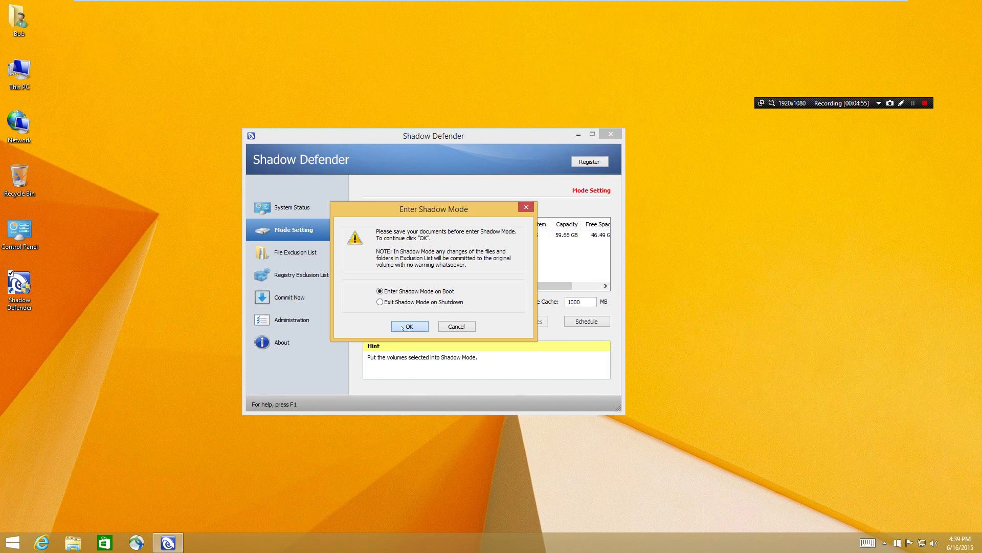
left_click(409, 326)
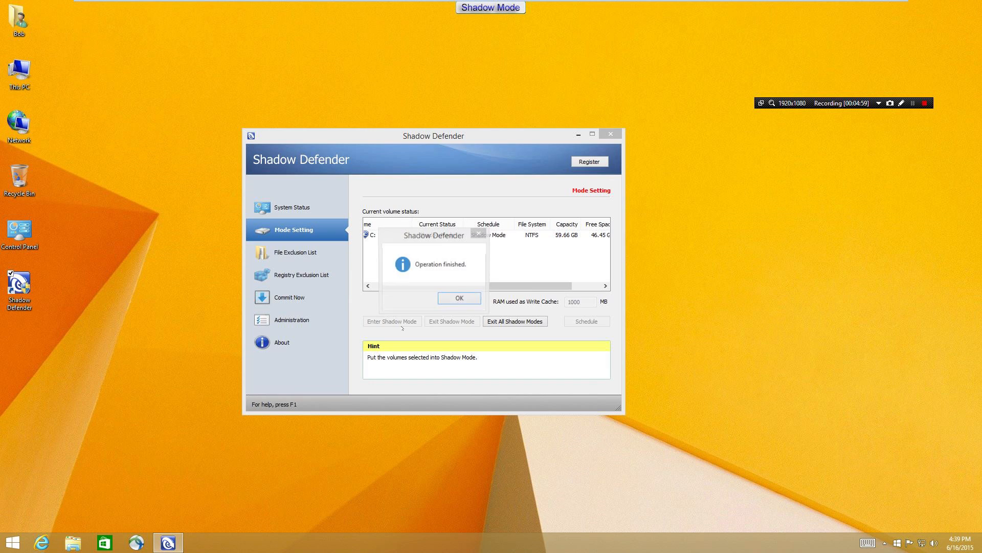
left_click(459, 297)
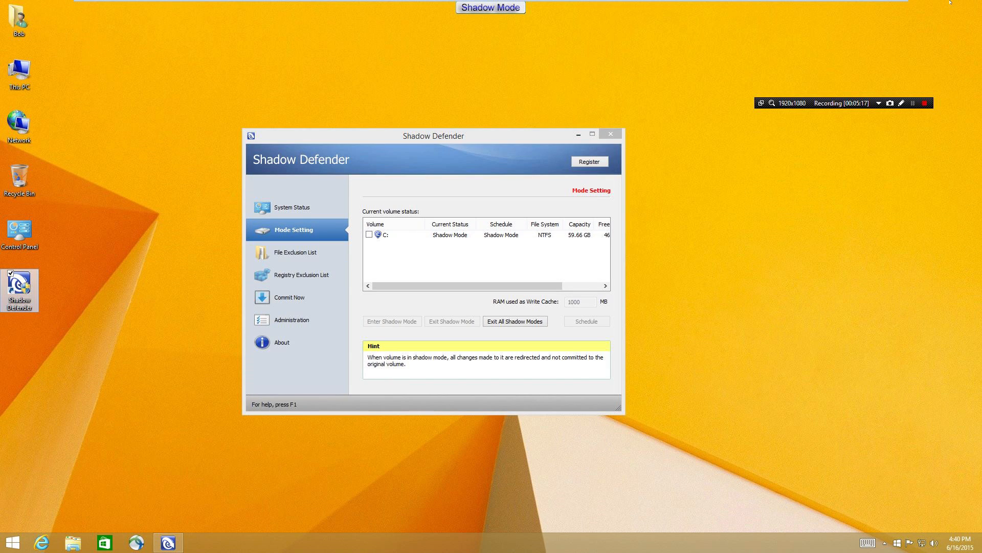
key("Win")
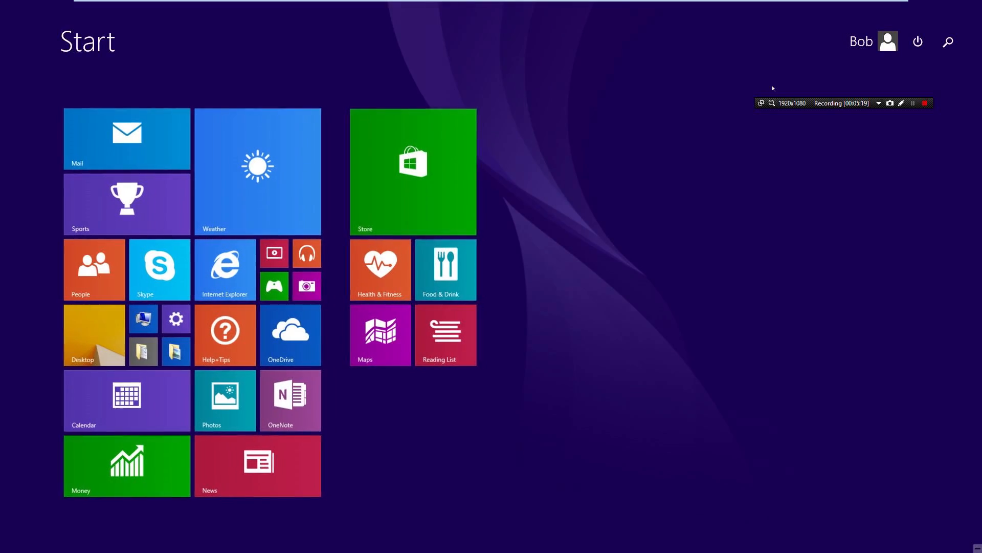
left_click(917, 41)
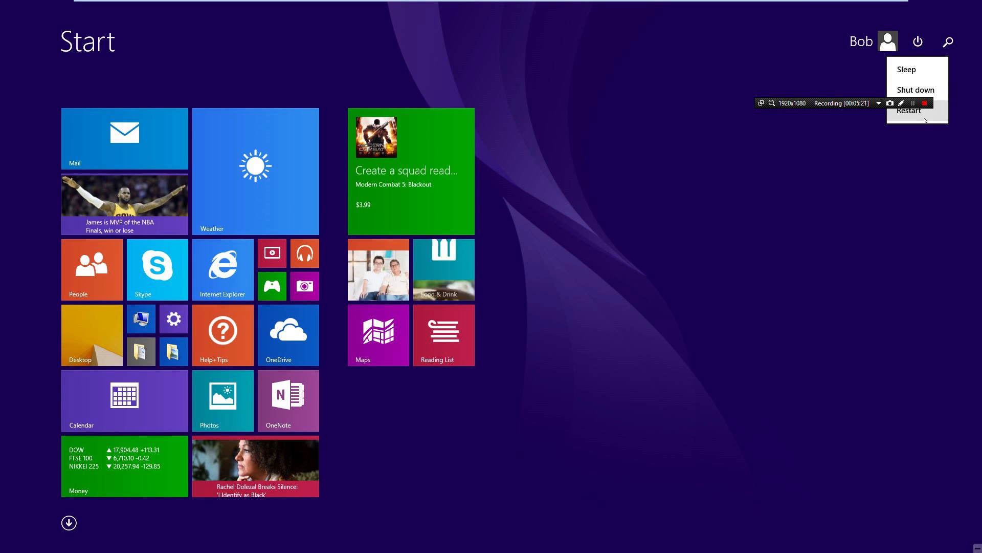
left_click(908, 111)
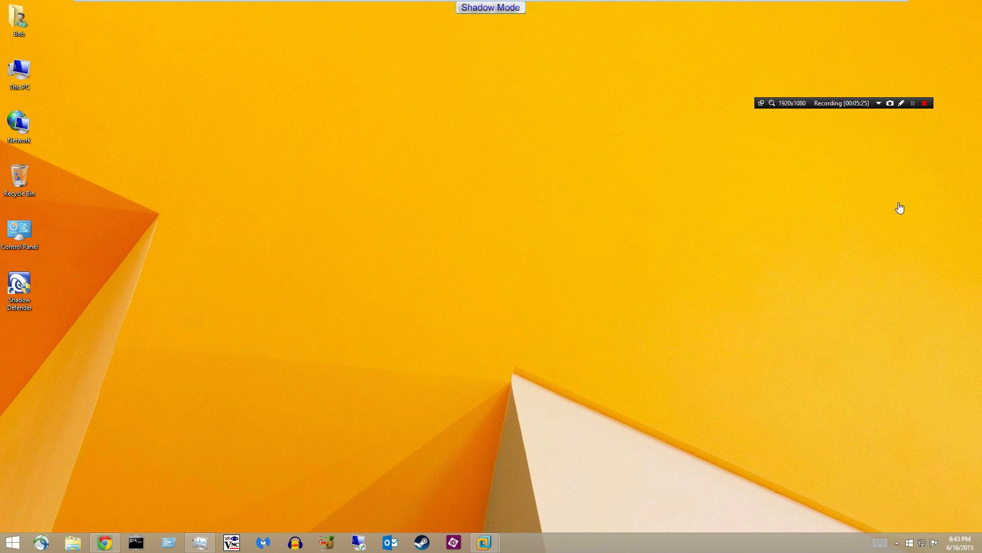
mouse_move(587, 232)
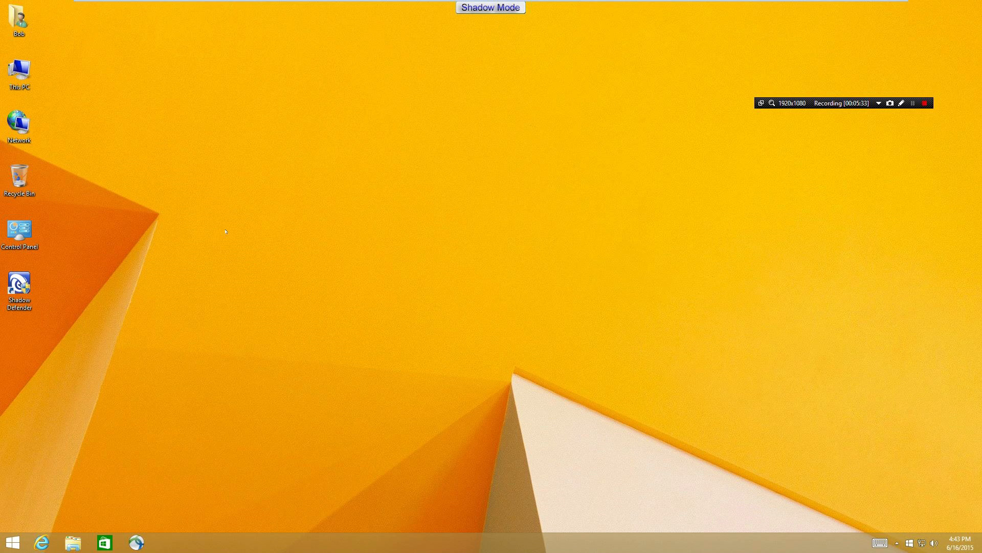
mouse_move(613, 282)
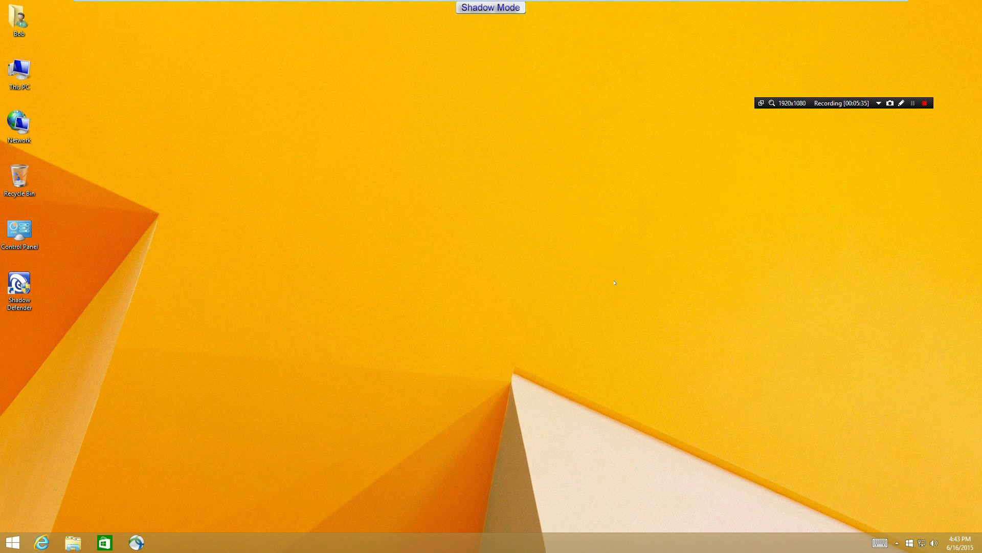
mouse_move(626, 287)
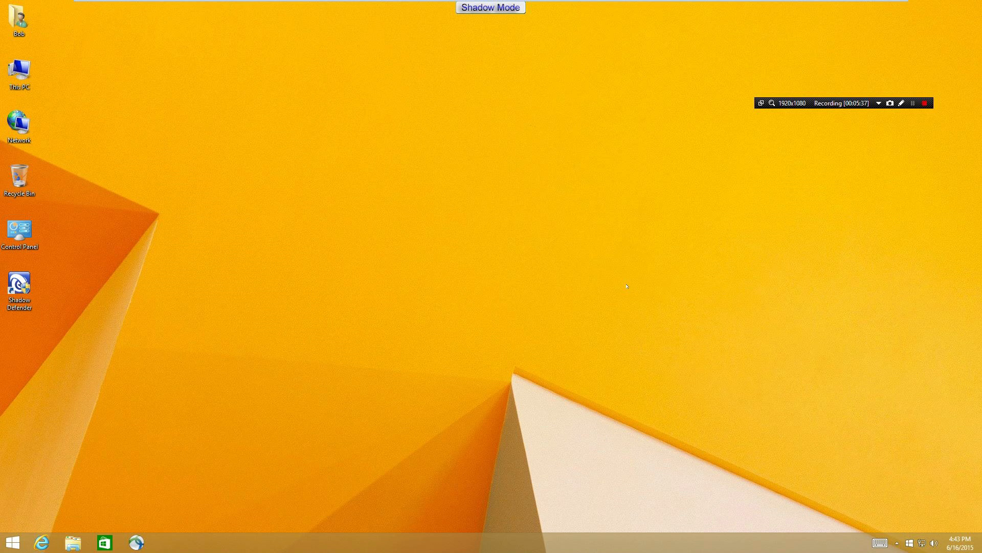
left_click(19, 286)
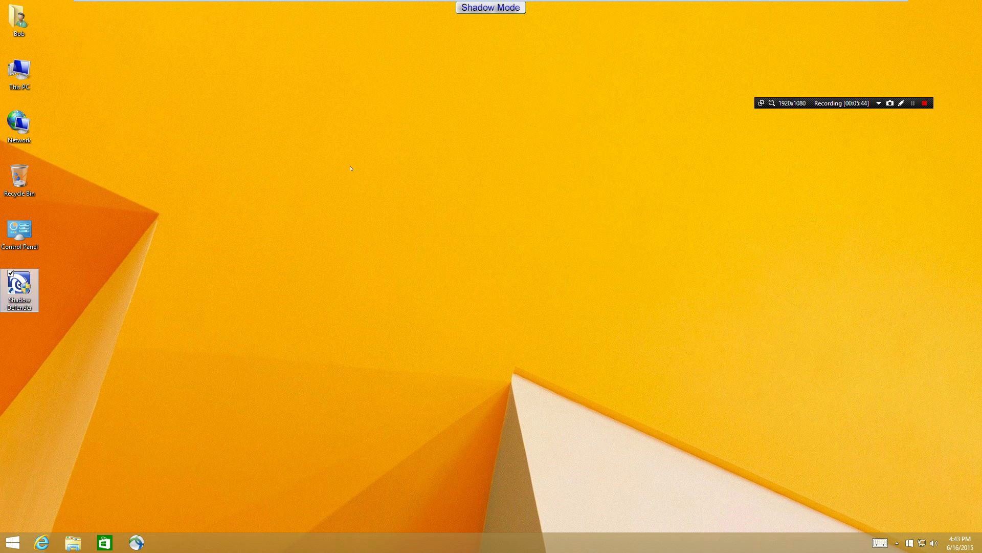
In File Exclusion List, add a folder for exclusion; it is refused as its directory is in Shadow Mode.
double_click(18, 288)
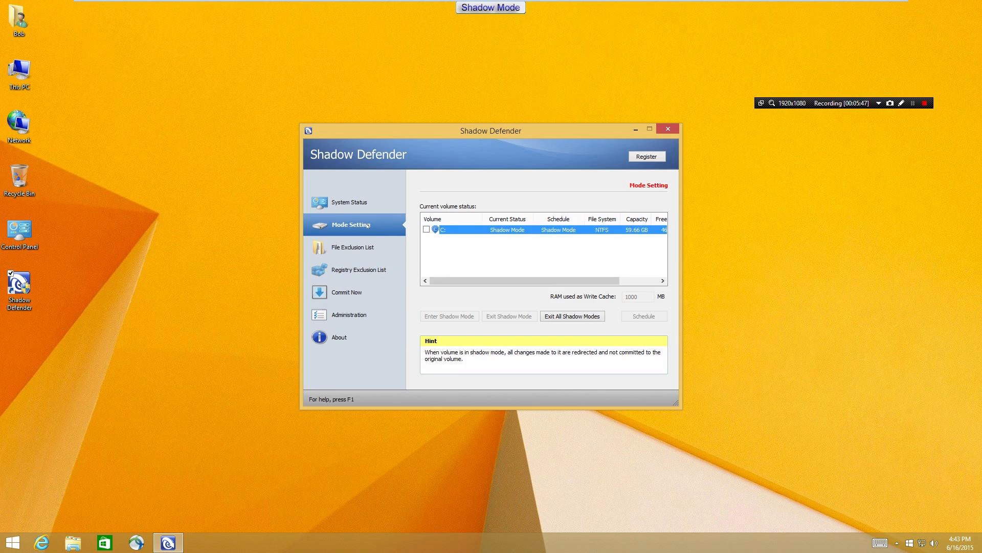
left_click(353, 246)
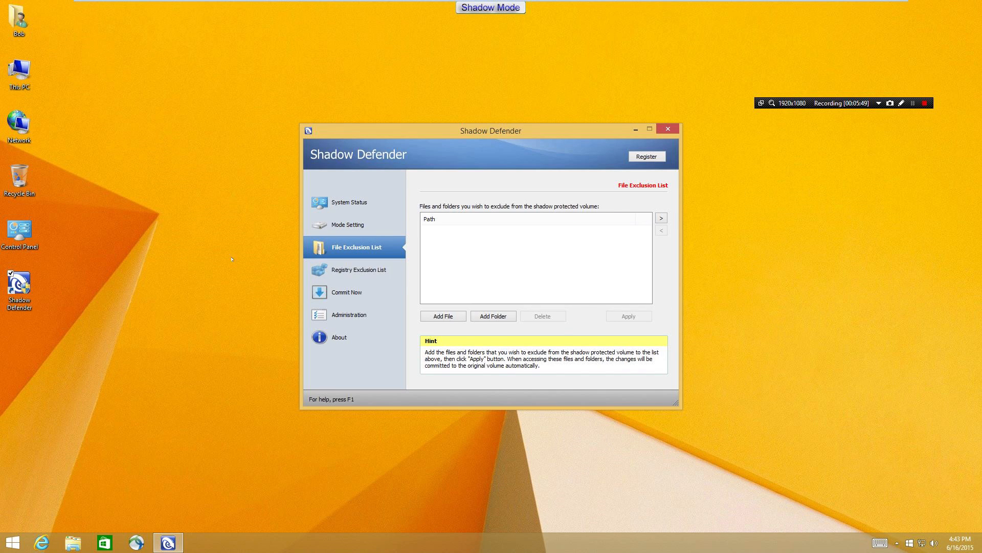
mouse_move(225, 239)
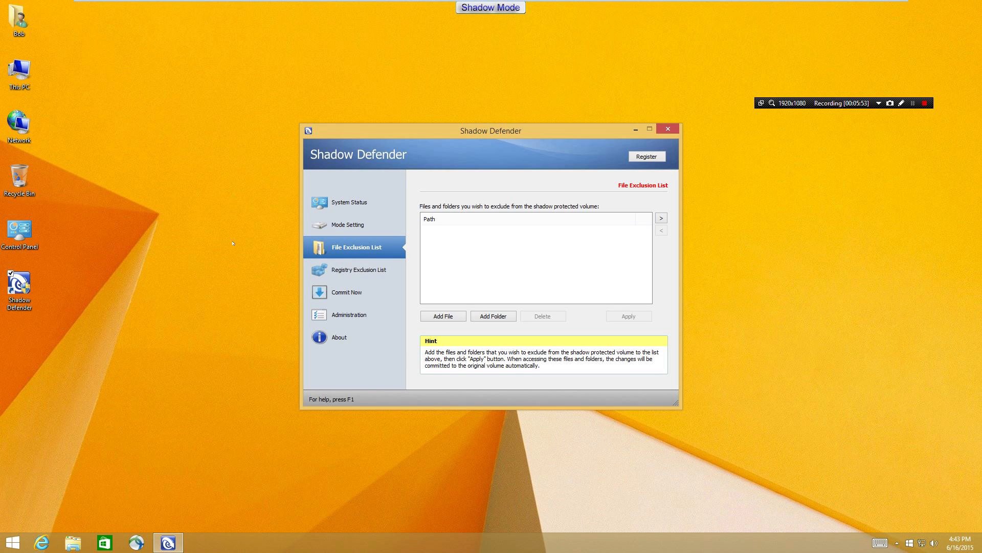
mouse_move(397, 248)
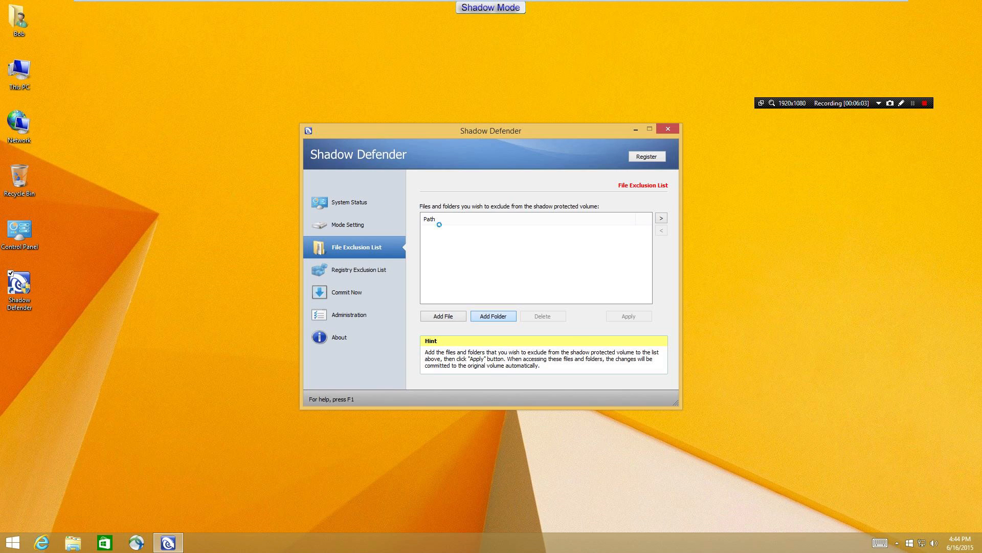
left_click(492, 316)
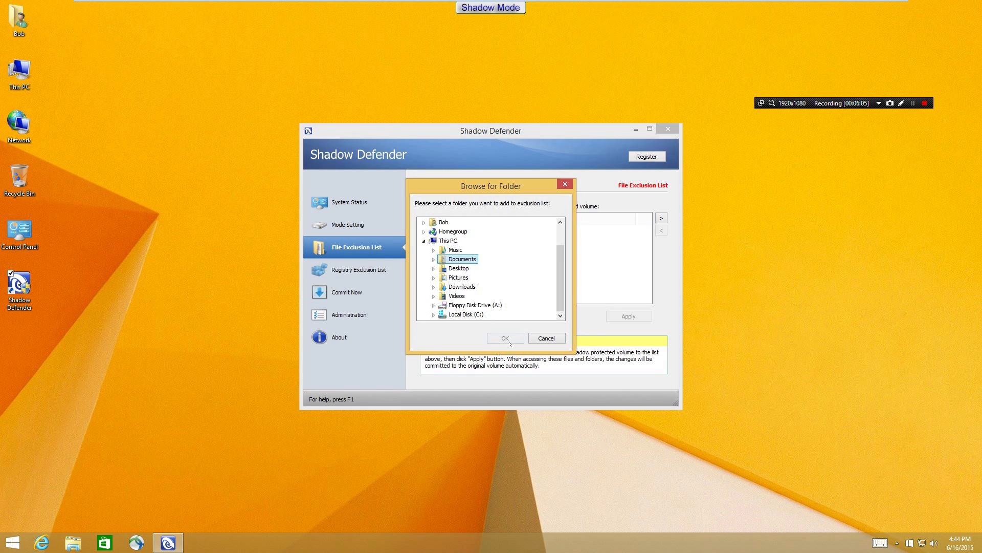
left_click(504, 338)
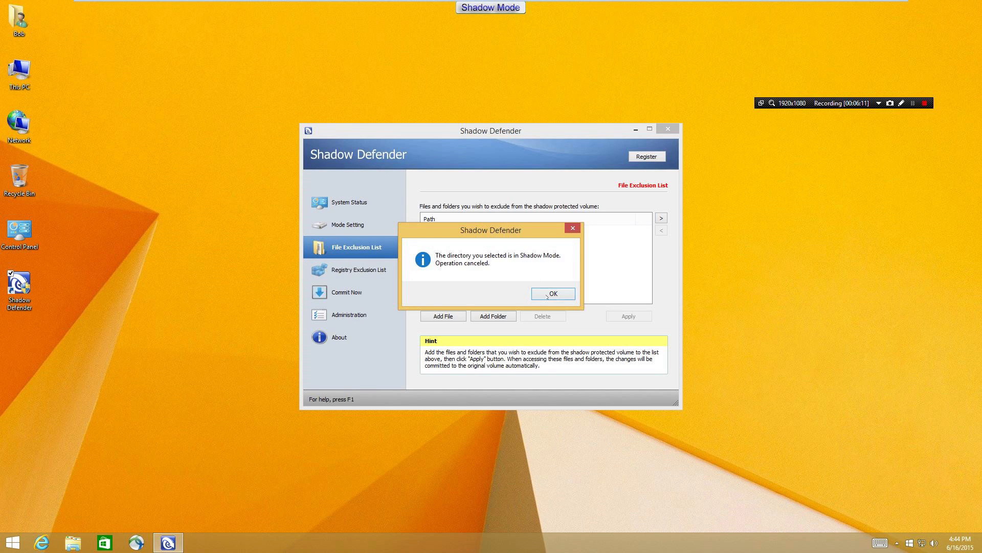
left_click(552, 293)
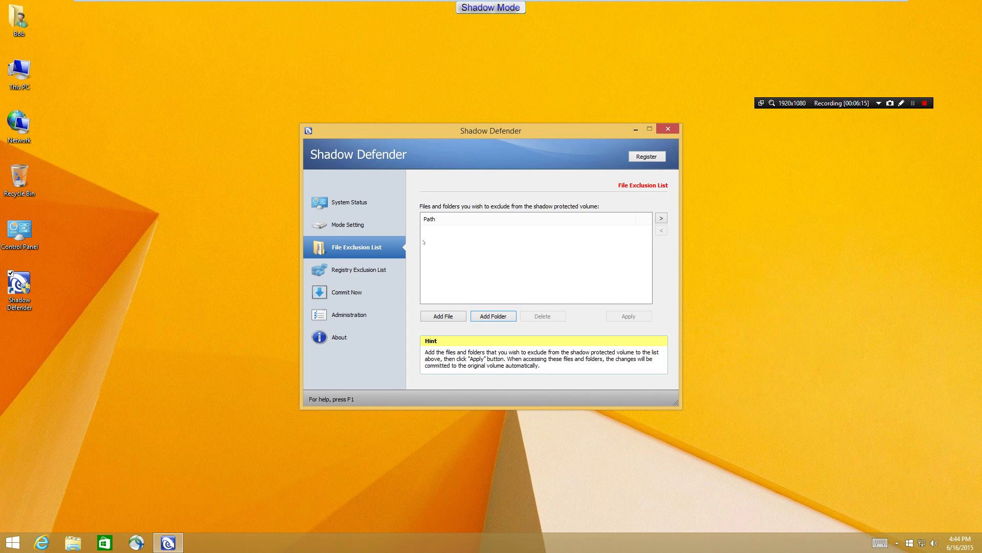
mouse_move(468, 253)
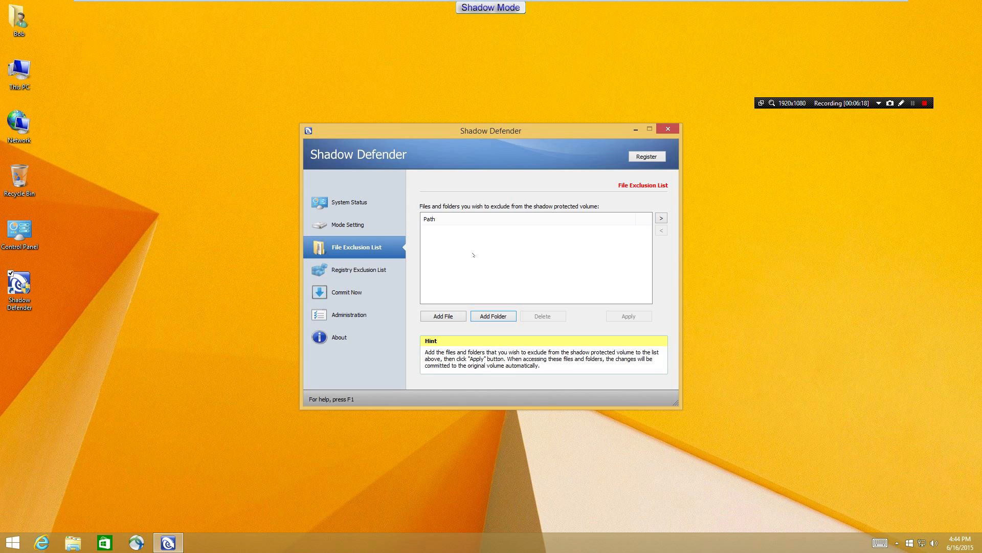
mouse_move(470, 233)
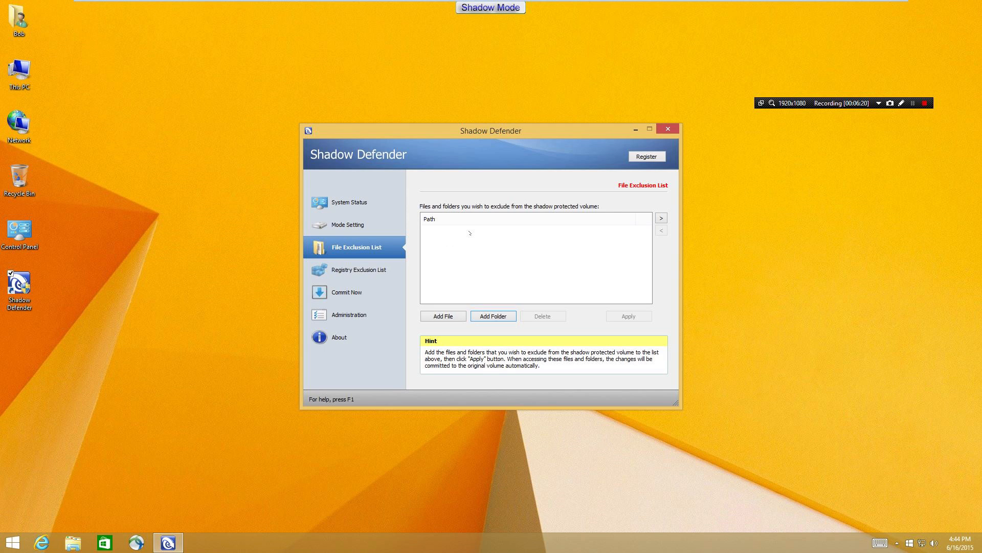
mouse_move(450, 276)
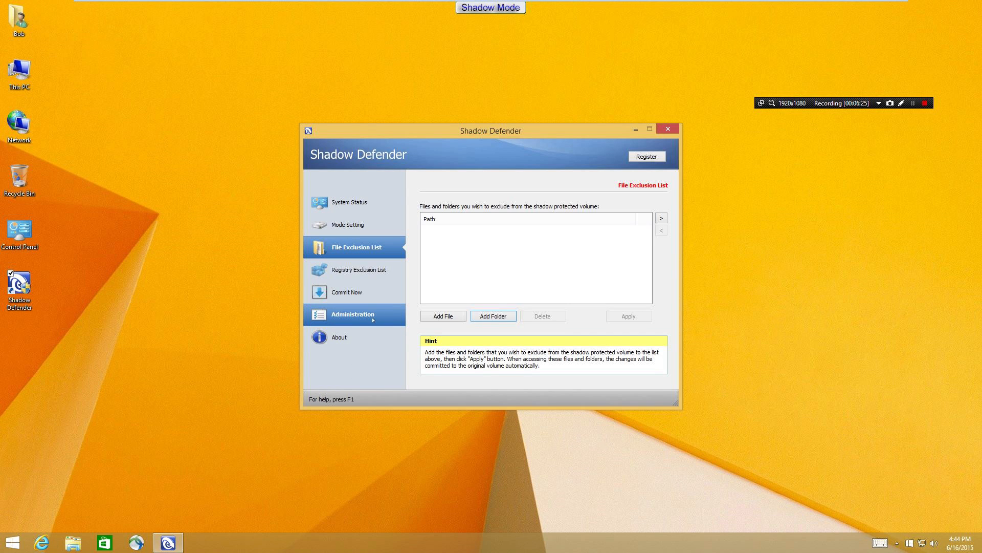
In Administration, set and confirm a new Shadow Defender password.
left_click(353, 314)
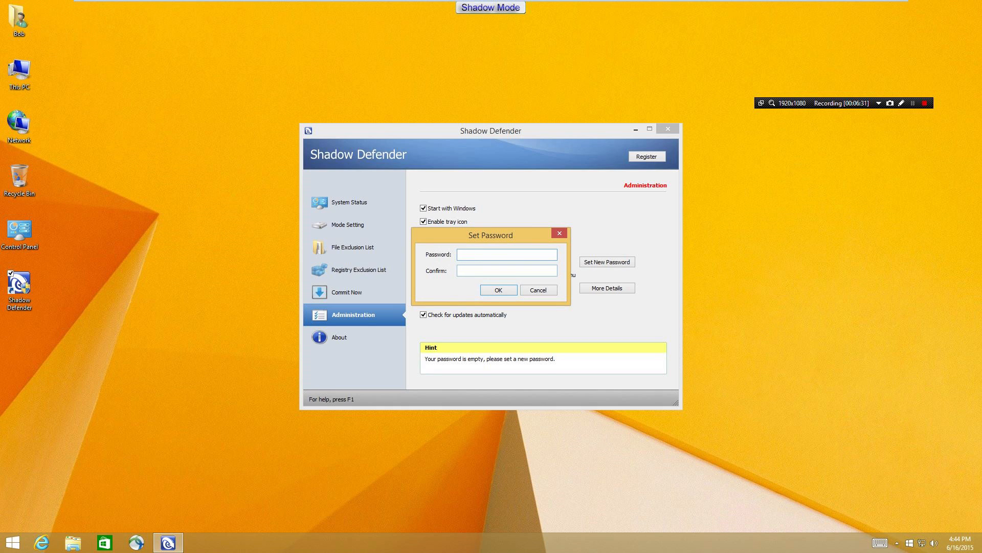
type("••")
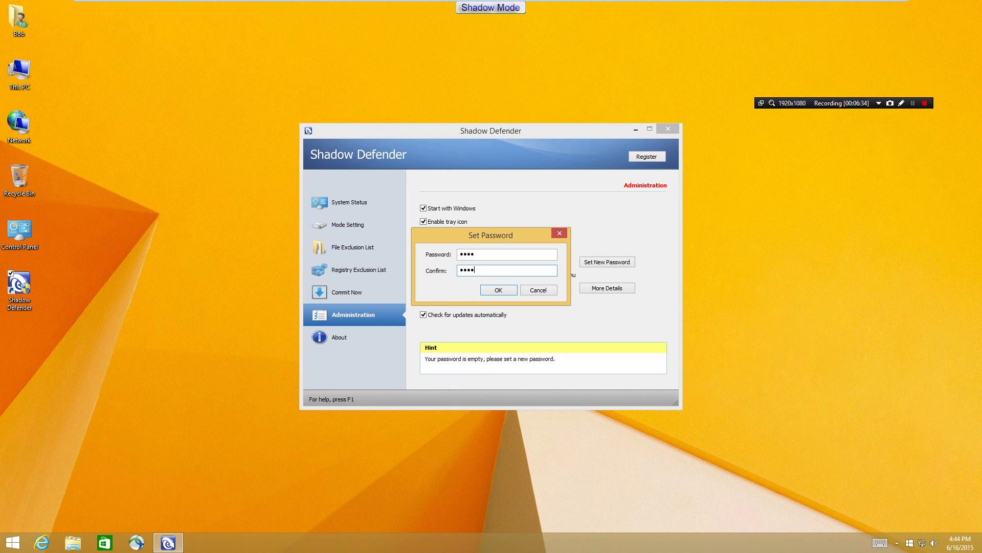
left_click(499, 290)
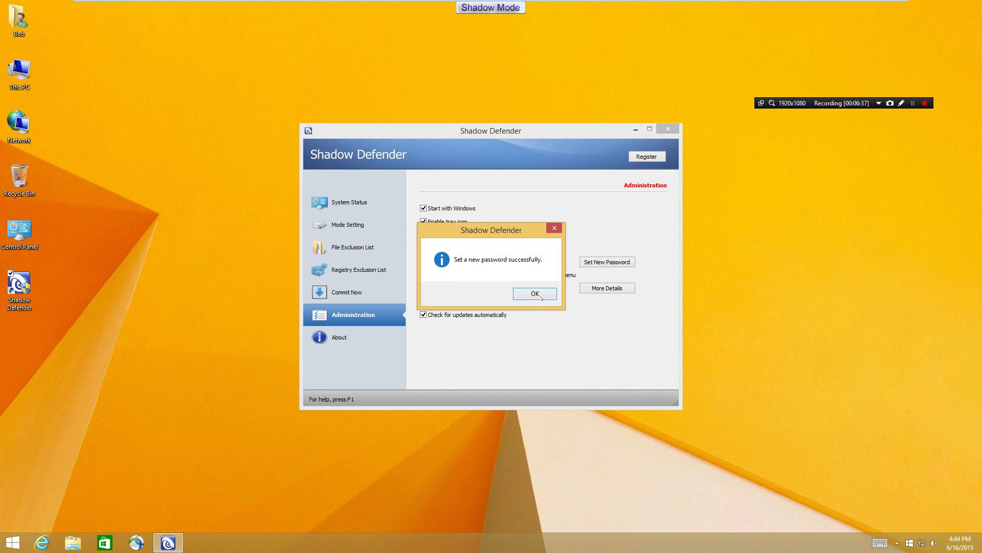
left_click(534, 294)
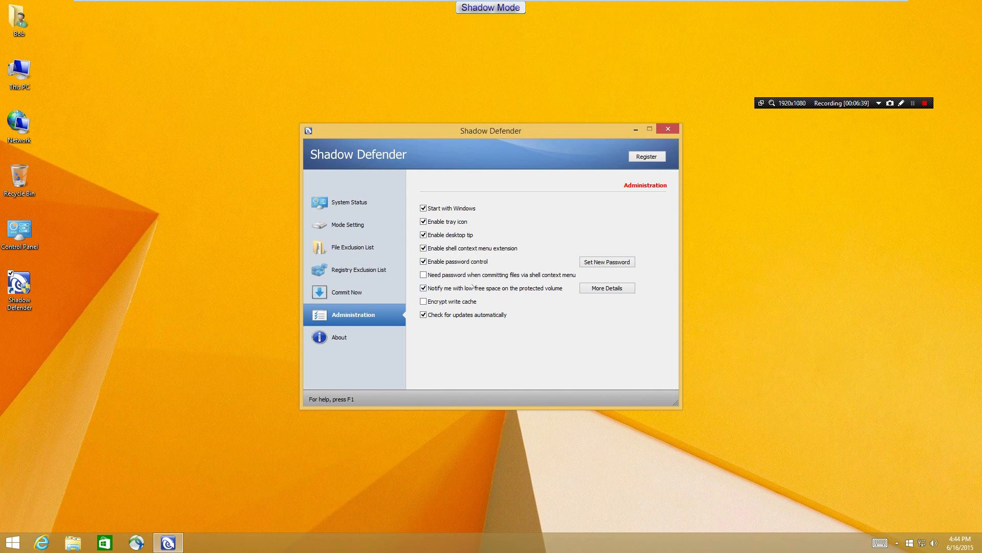
Require the password when committing files via the shell context menu.
left_click(423, 274)
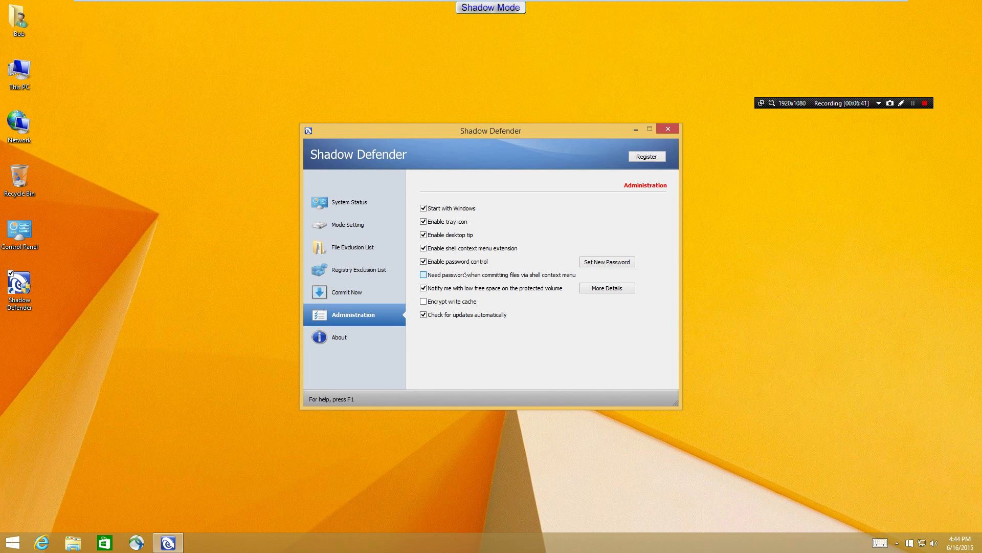
left_click(424, 274)
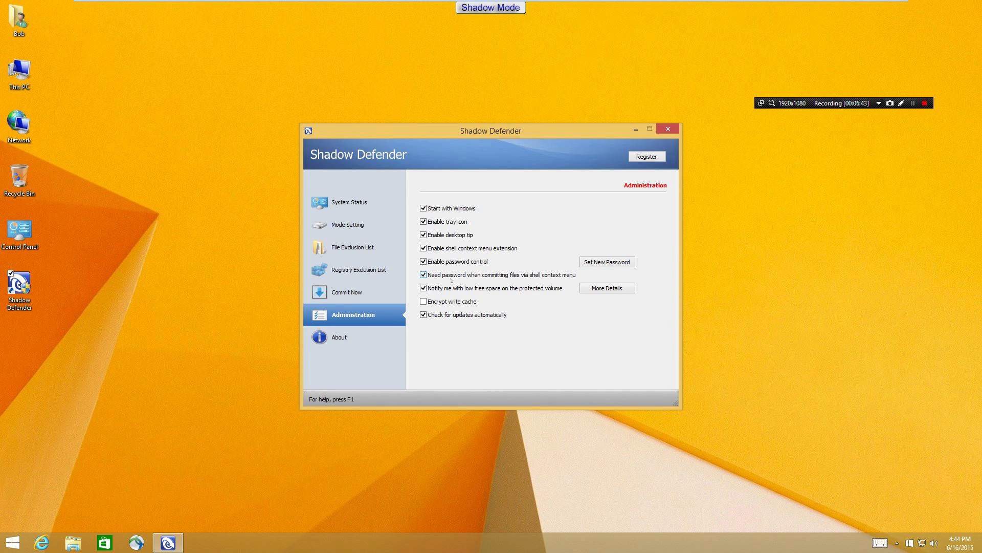
left_click(423, 275)
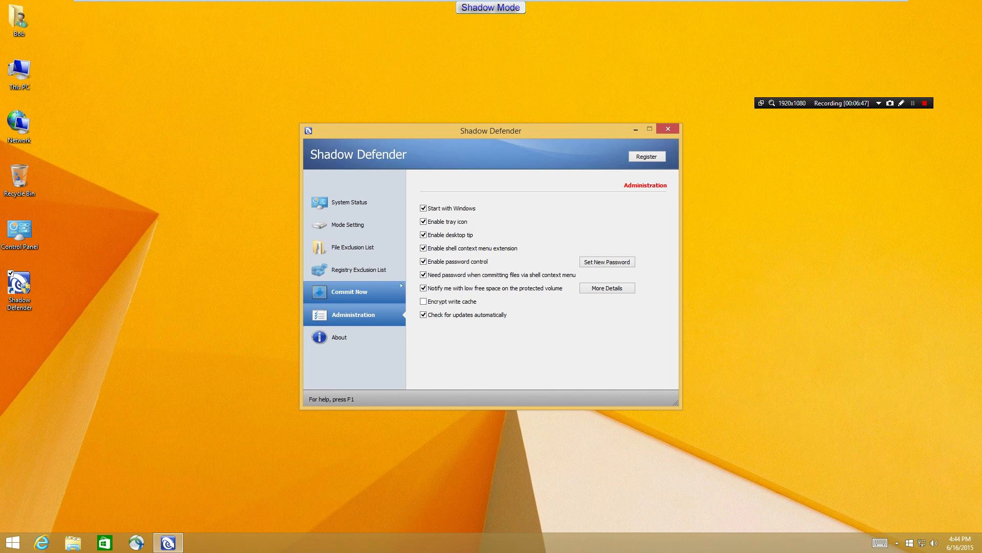
Create two text files on the desktop named 'commit' and 'no commit'.
left_click(353, 246)
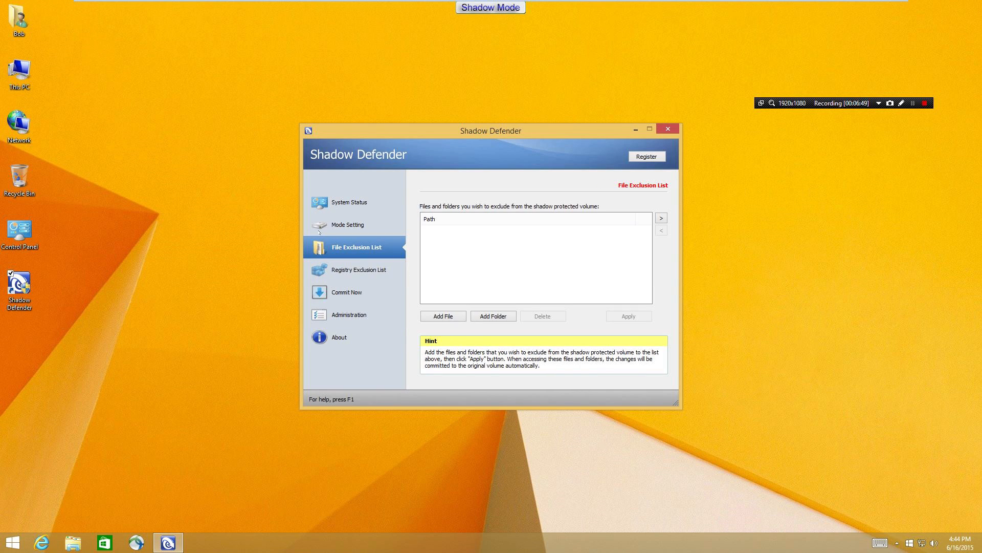
left_click(347, 224)
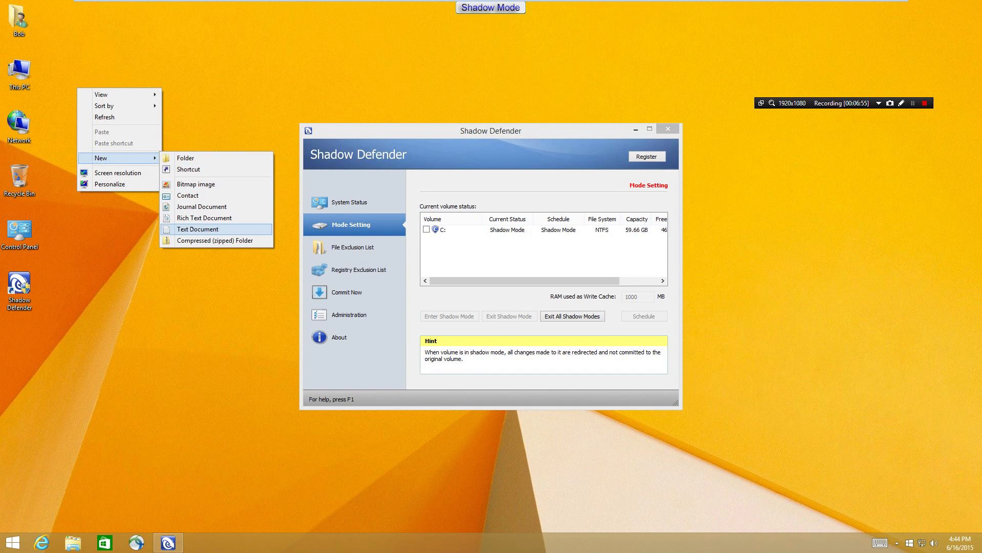
left_click(198, 228)
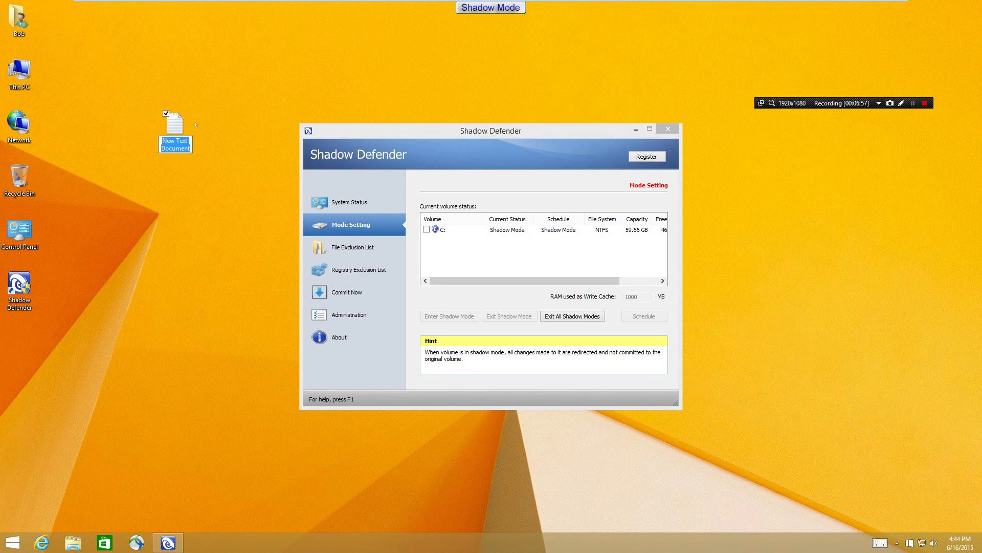
type("cic")
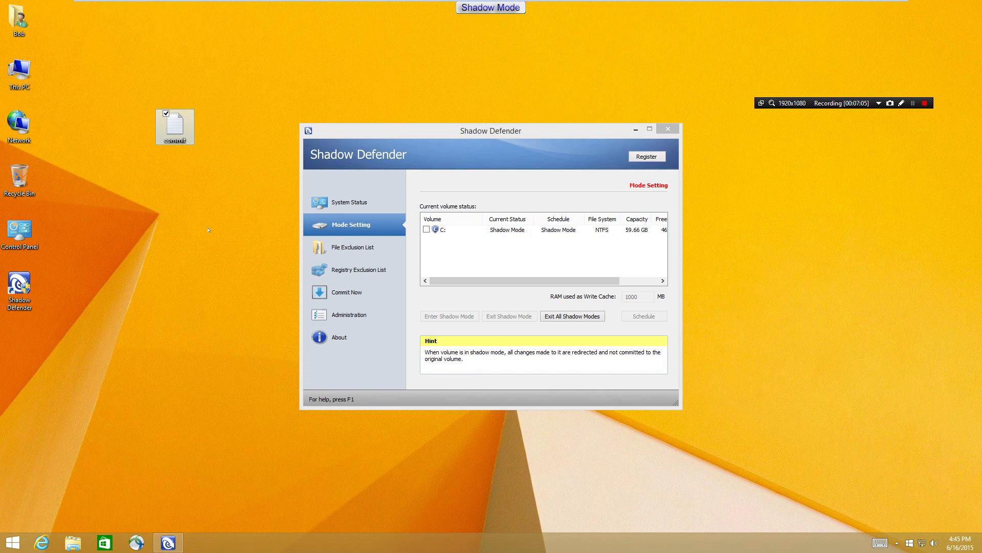
right_click(208, 230)
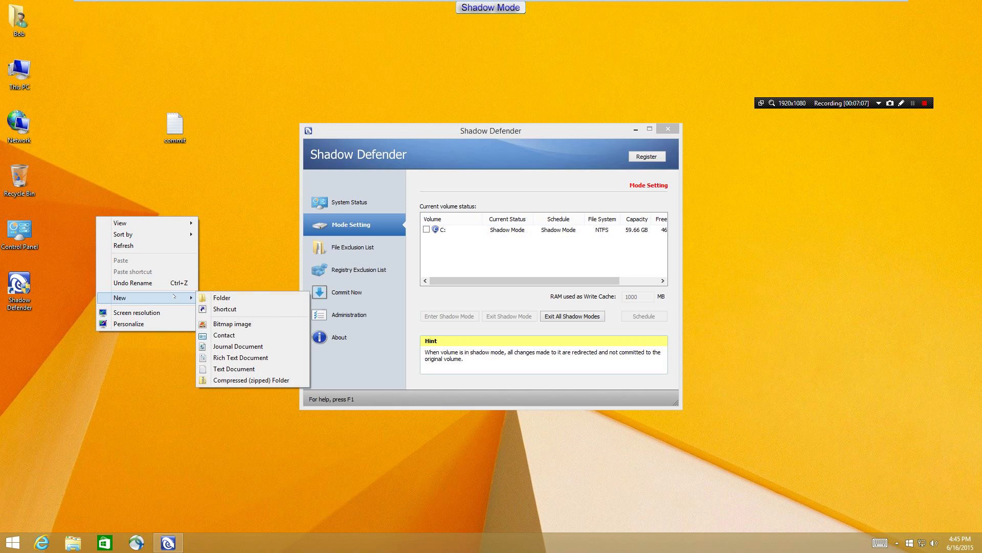
left_click(236, 369)
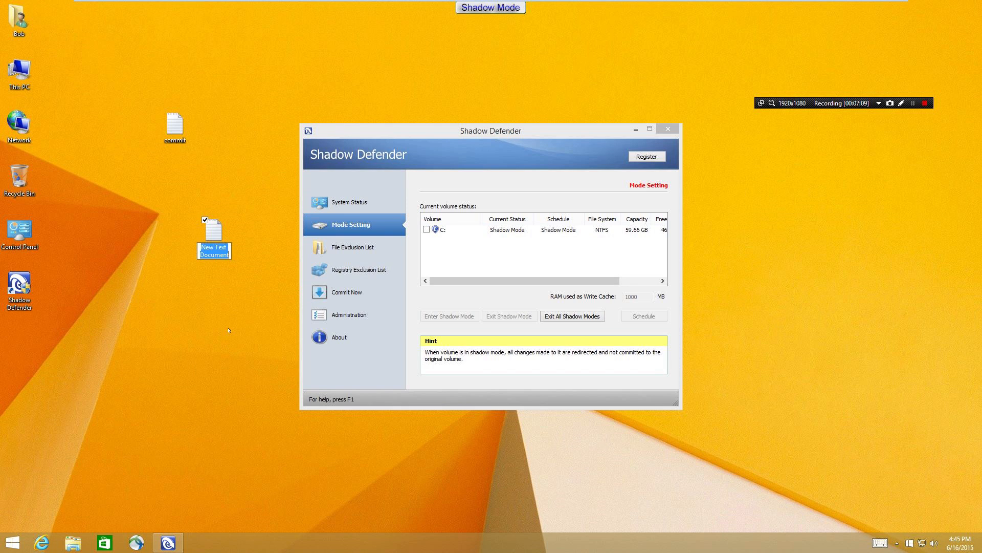
type("no commit")
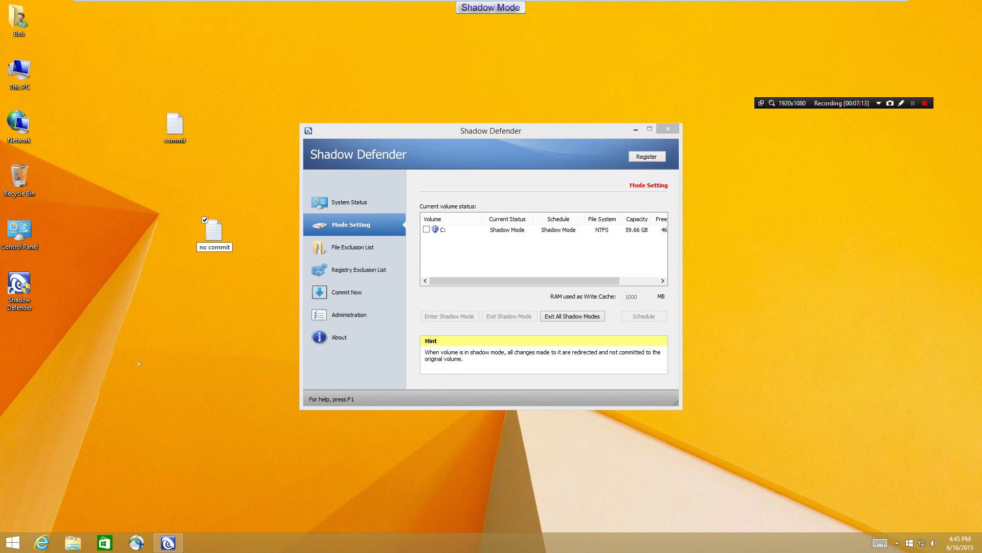
Open the 'commit' text file in Notepad.
left_click(175, 127)
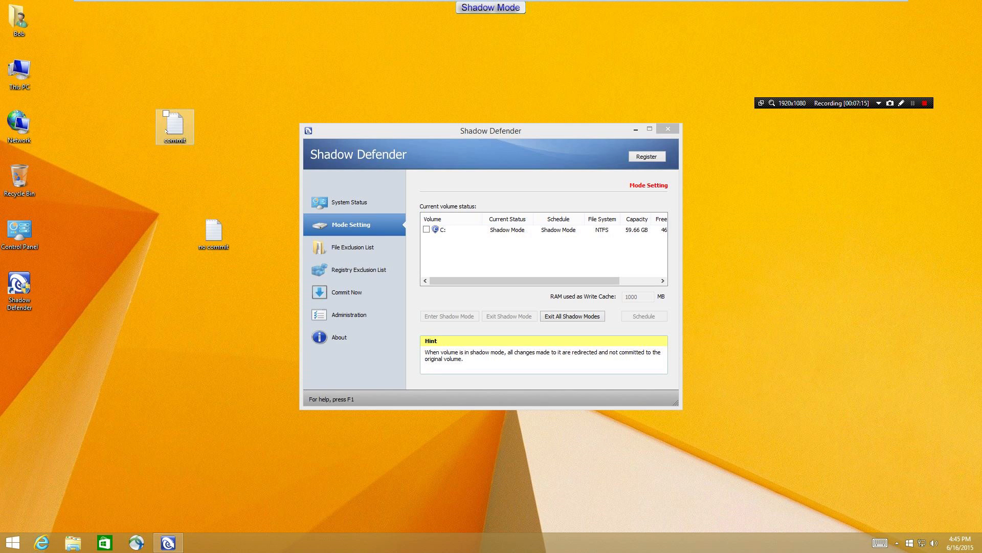
double_click(175, 122)
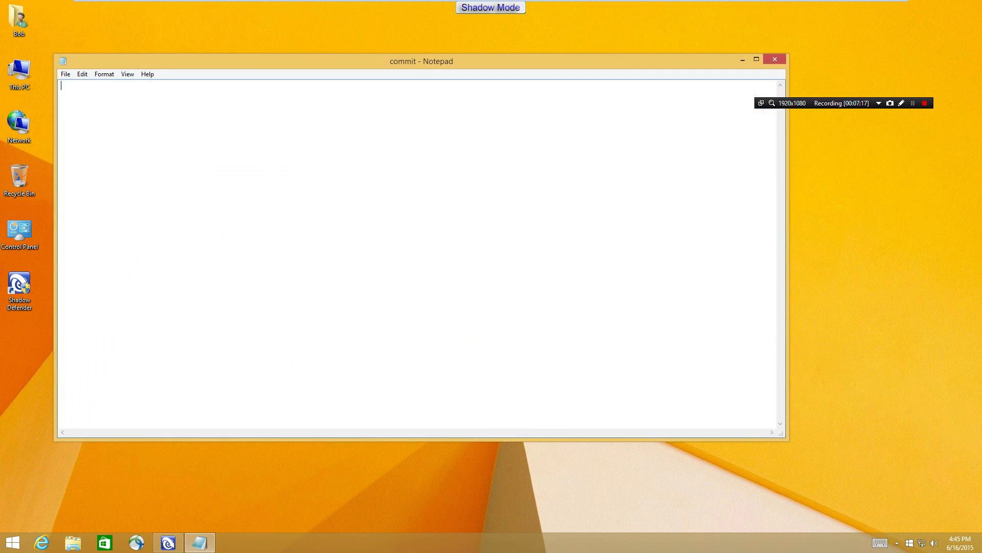
Write 'hello' into 'commit' and 'blah' into 'no commit', saving and closing both notes.
type("hello")
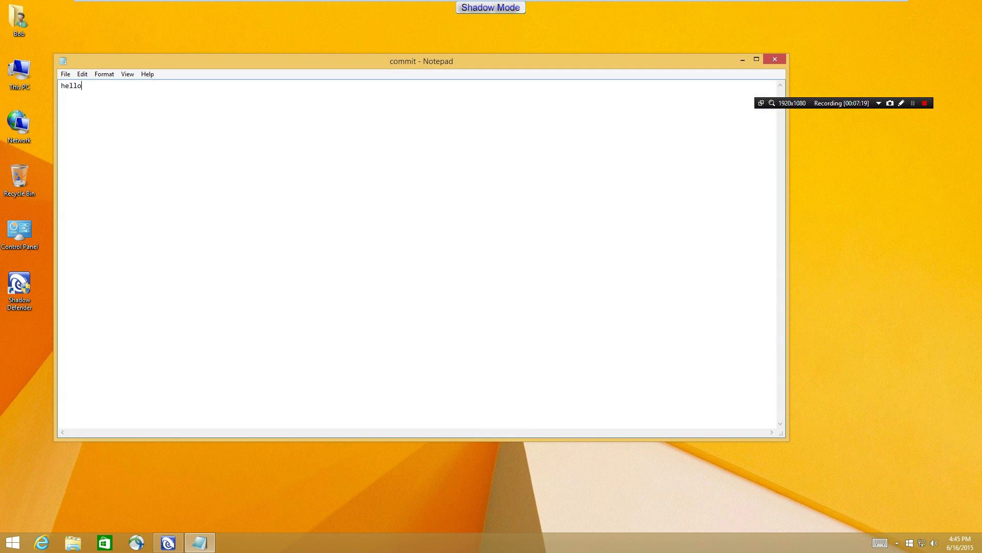
left_click(65, 74)
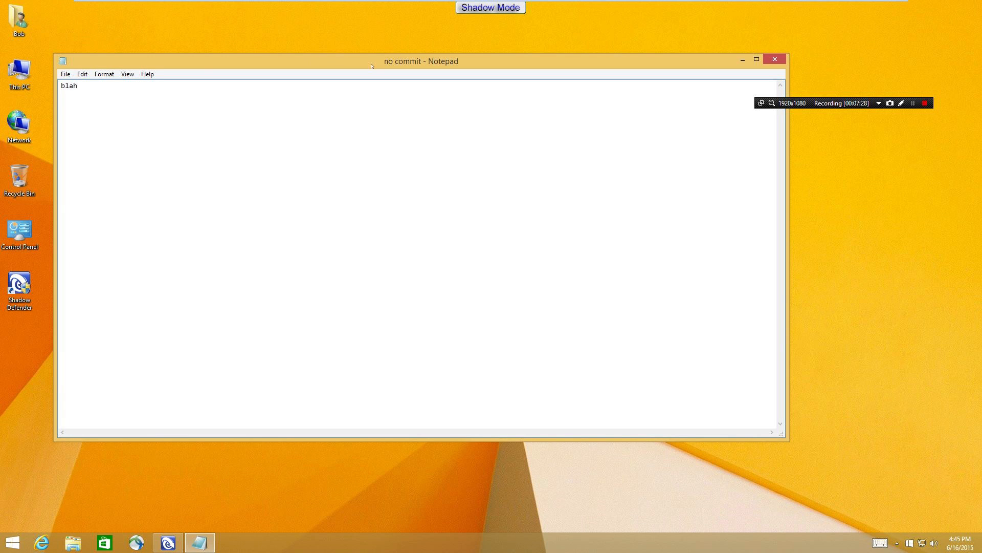
left_click(774, 59)
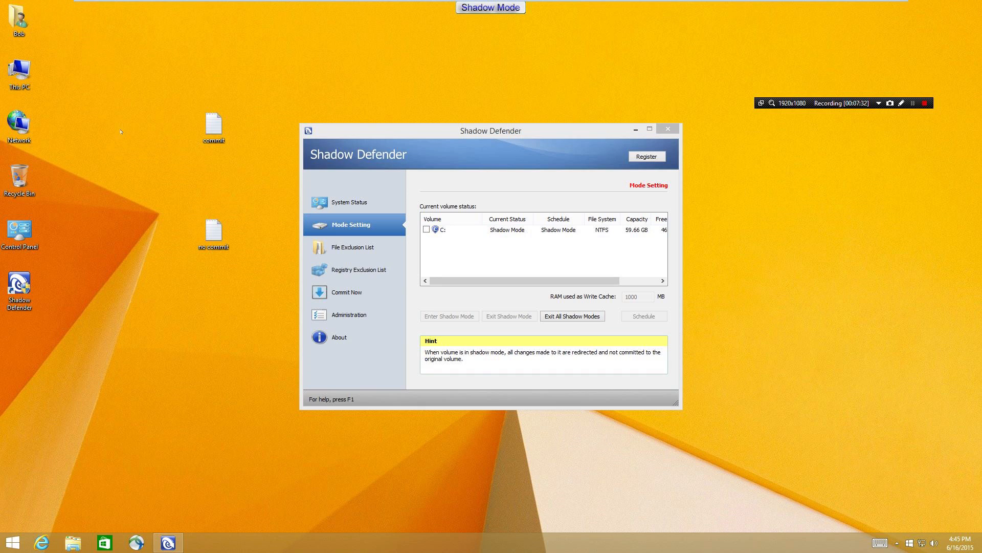
Move the 'no commit' file aside and start Commit by Shadow Defender on the 'commit' file, accepting UAC.
left_click(213, 127)
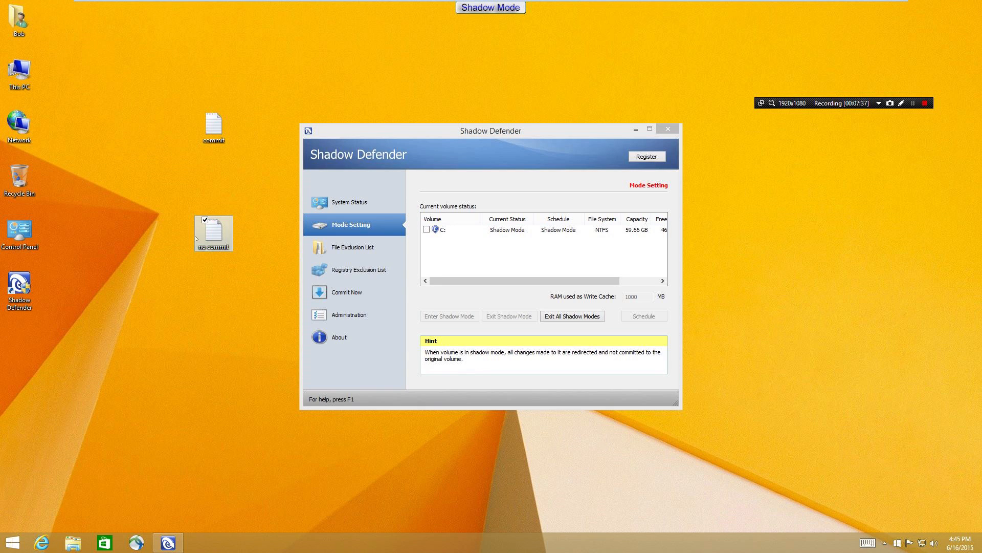
left_click_drag(213, 233, 135, 289)
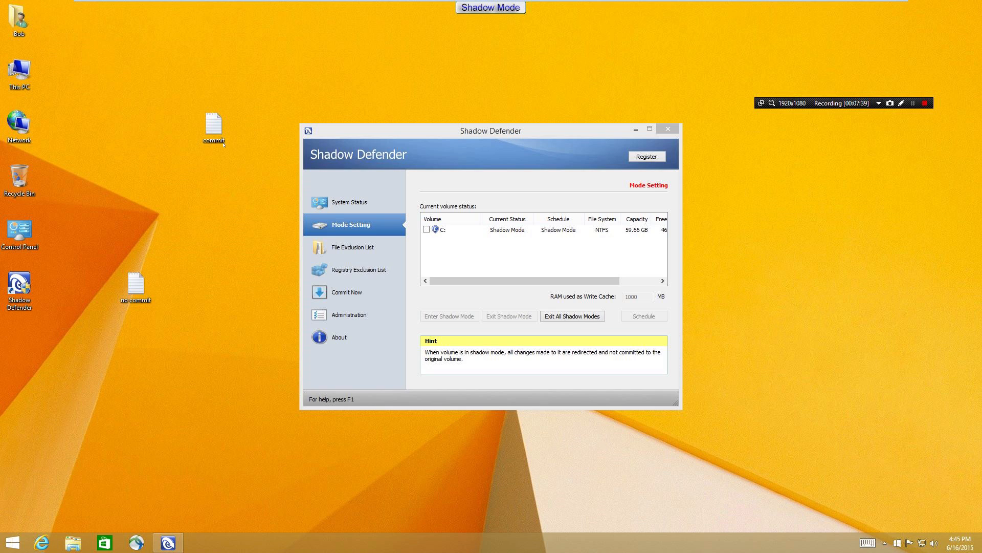
right_click(214, 124)
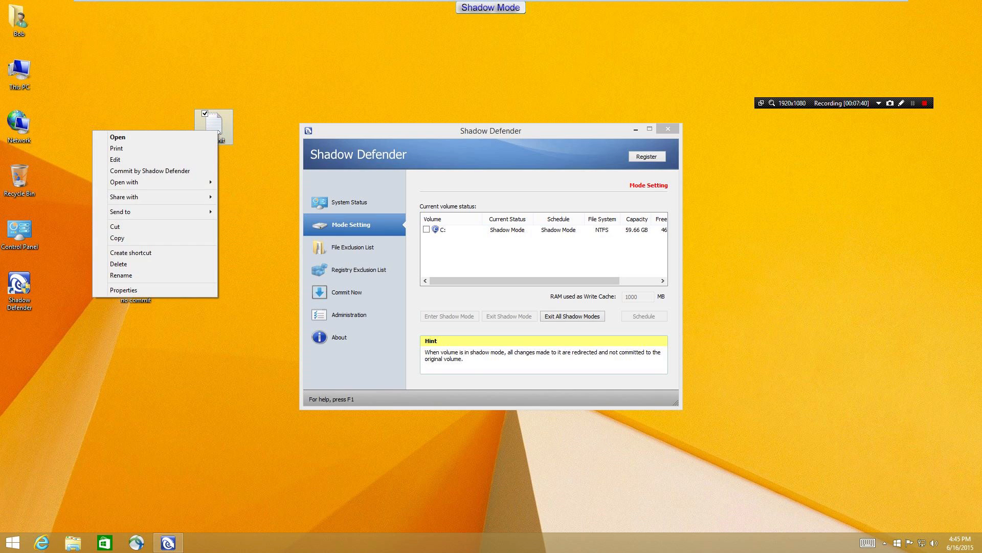
left_click(149, 171)
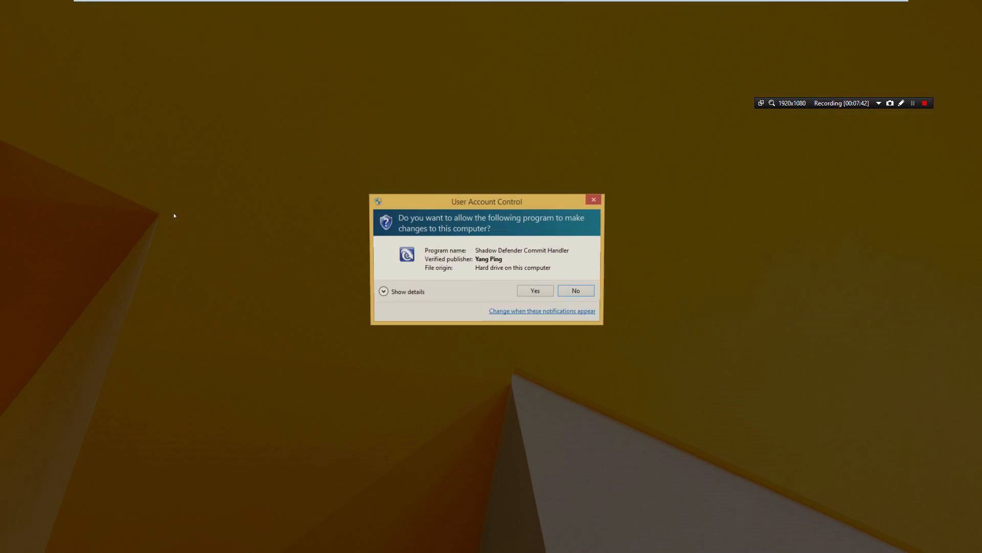
left_click(533, 289)
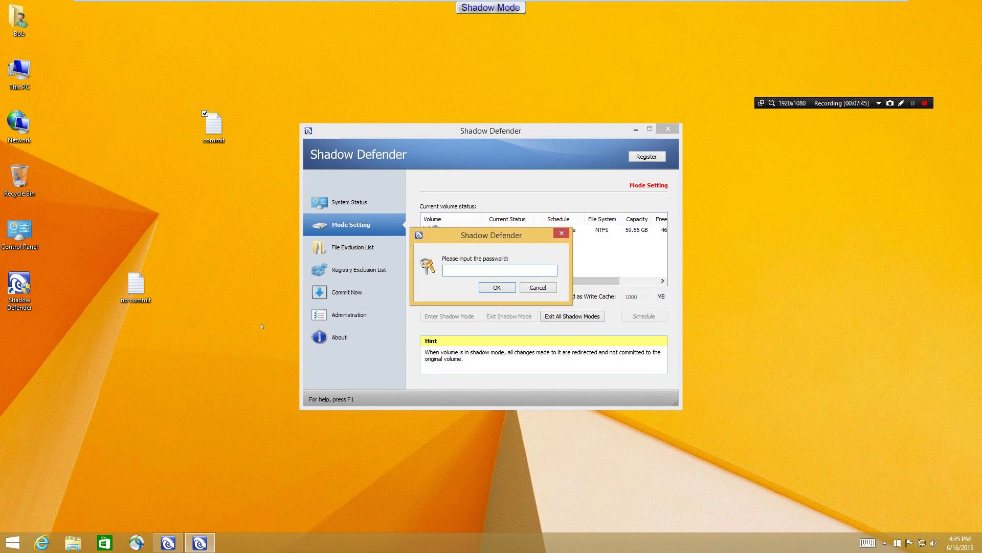
Enter the password and confirm committing 'commit' to the real C: volume, dismissing 'Operation finished'.
left_click(498, 270)
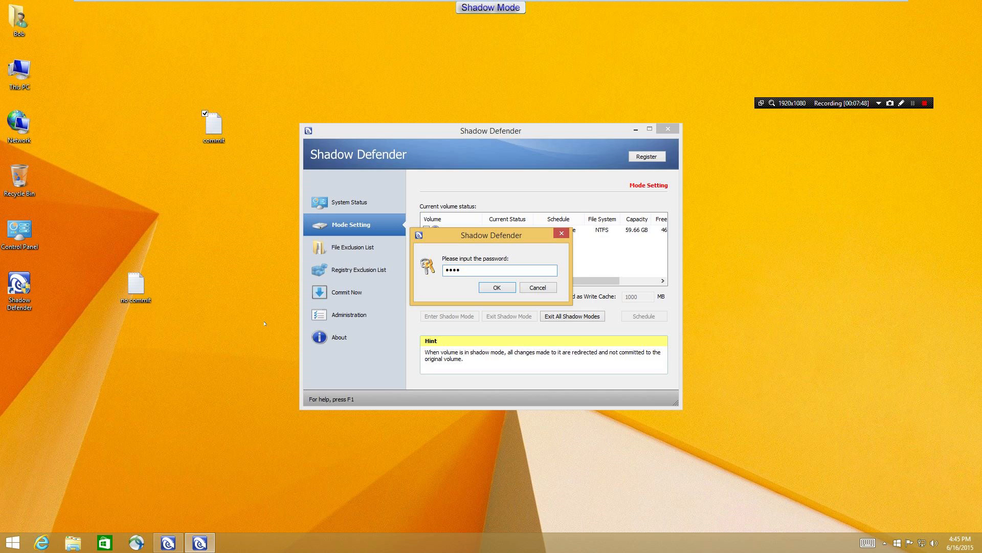
left_click(496, 287)
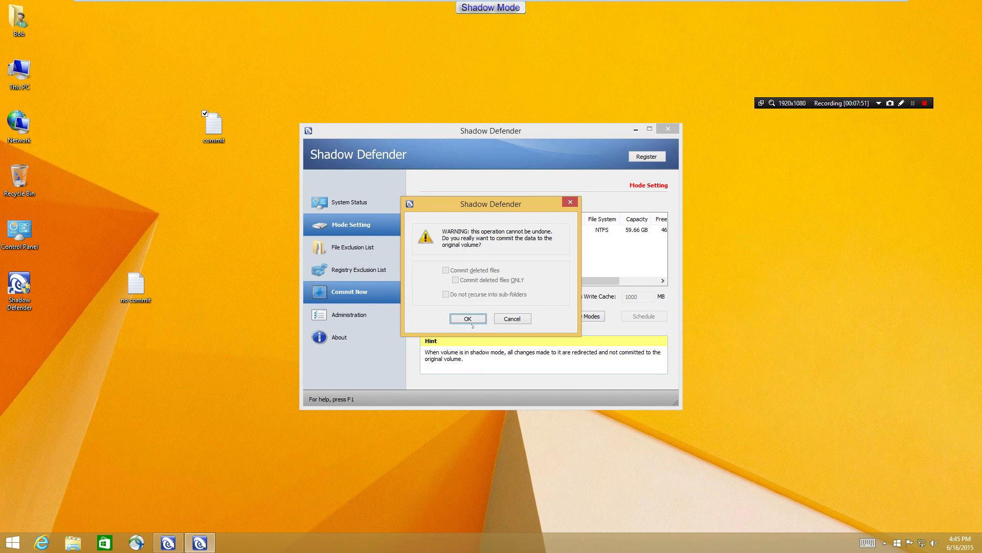
left_click(467, 318)
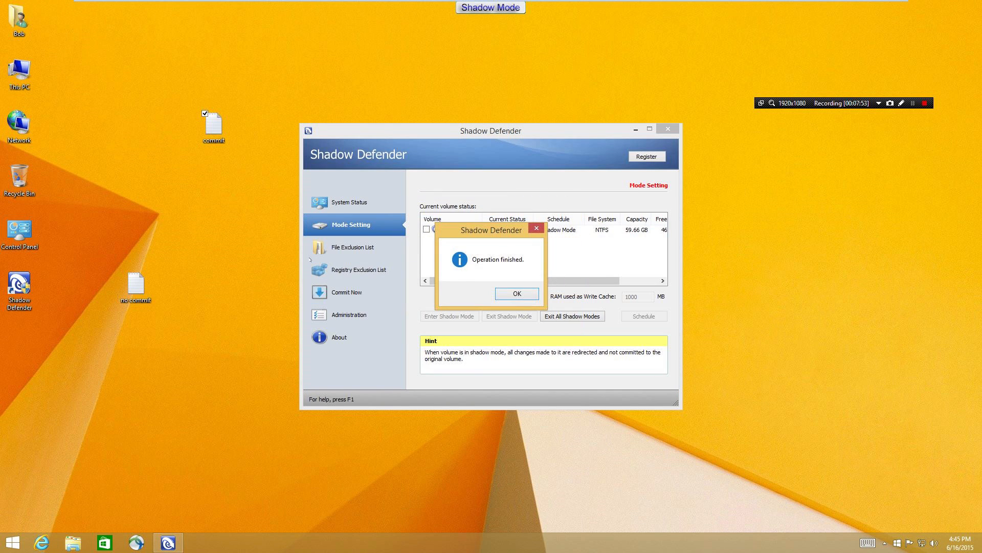
left_click(516, 294)
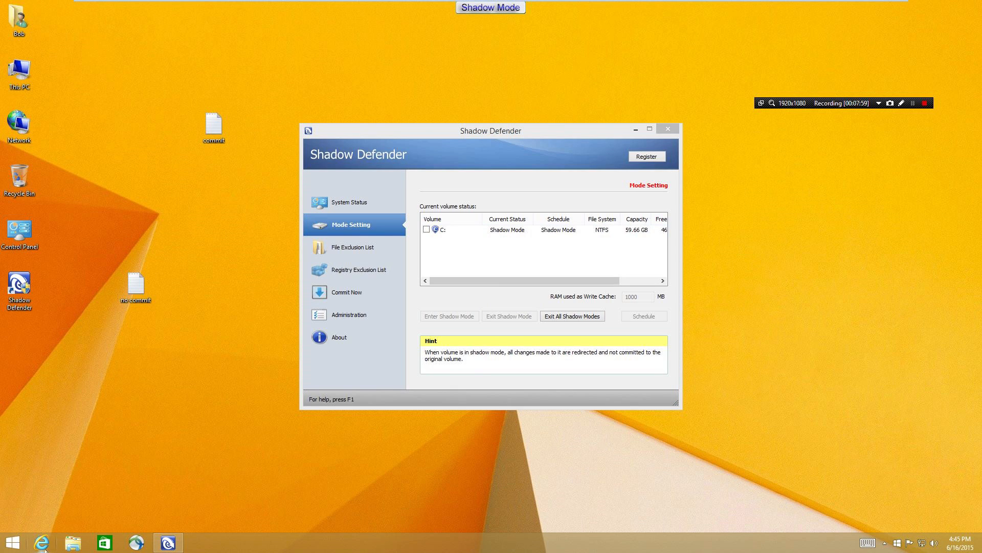
left_click(41, 543)
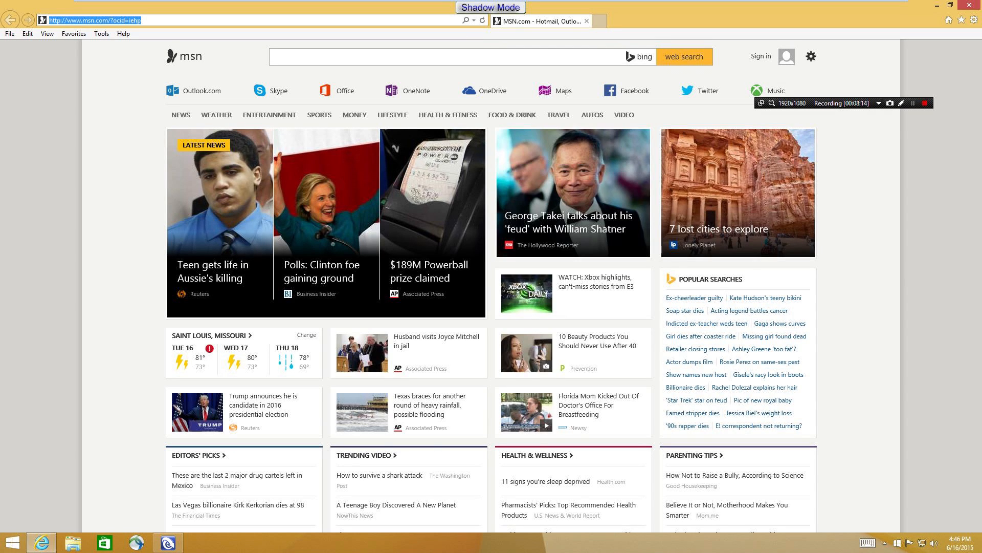
Go to filehippo.com and start downloading the CCleaner 5.06.5219 installer.
type("filehippo.com/")
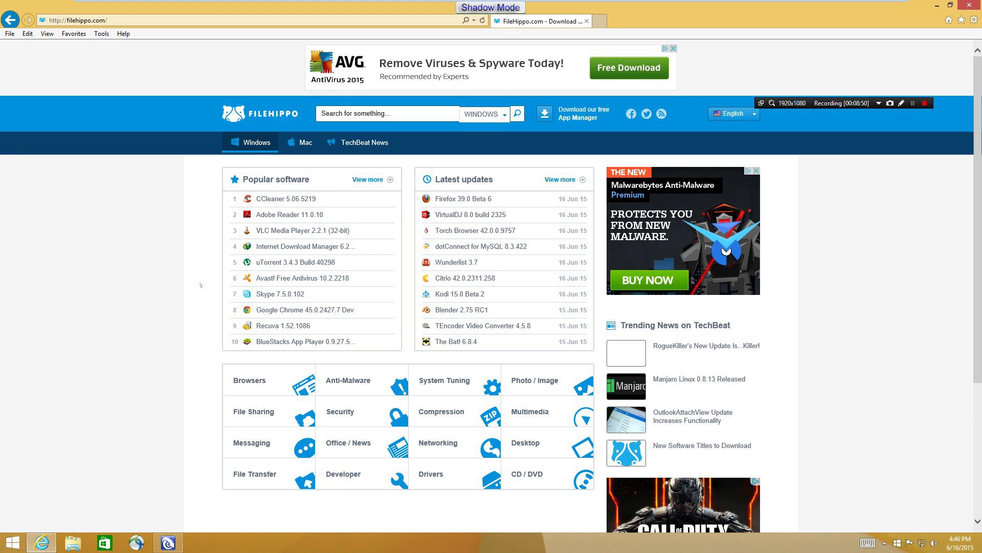
mouse_move(285, 198)
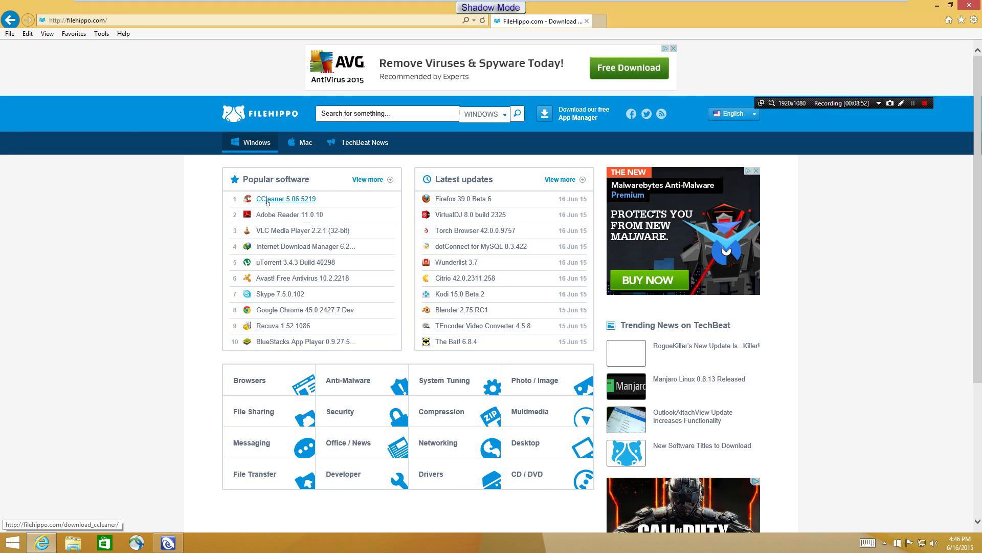
left_click(285, 199)
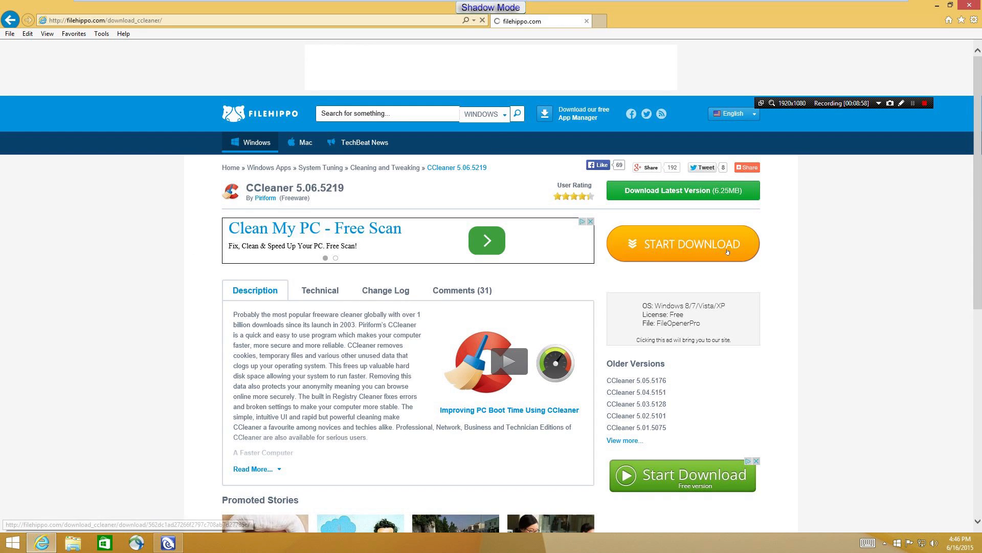
left_click(681, 244)
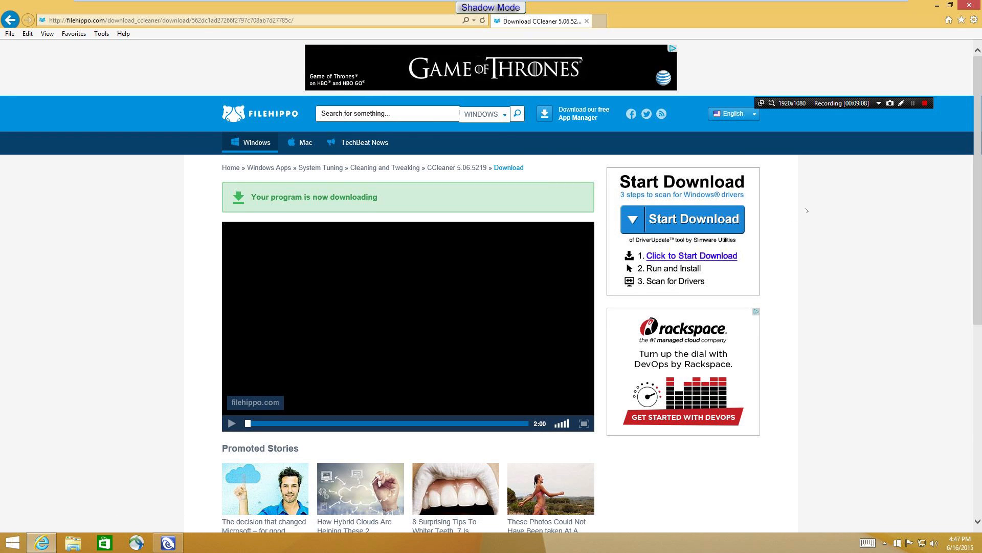
scroll("down", 3)
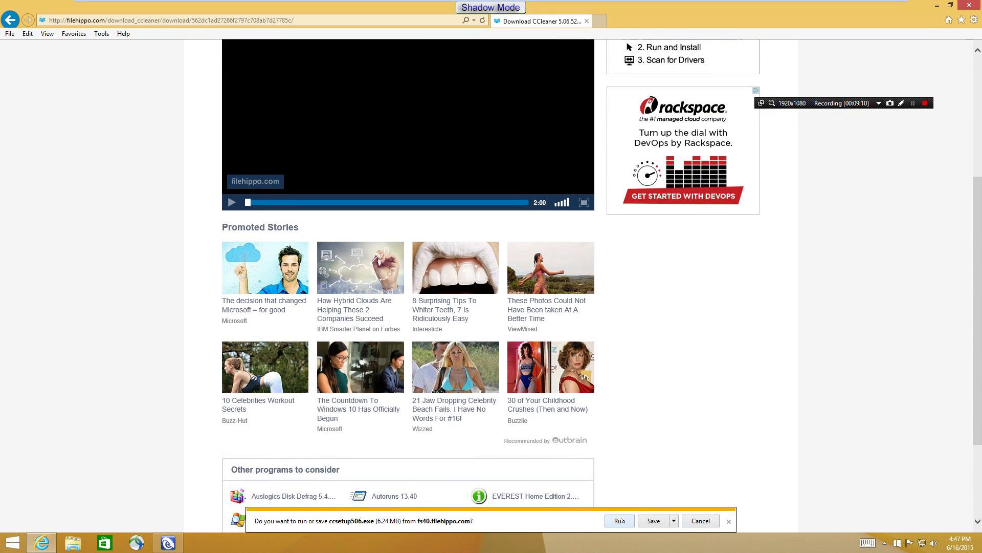
Run ccsetup506.exe and install CCleaner with default options and the Google Chrome offer included.
left_click(618, 521)
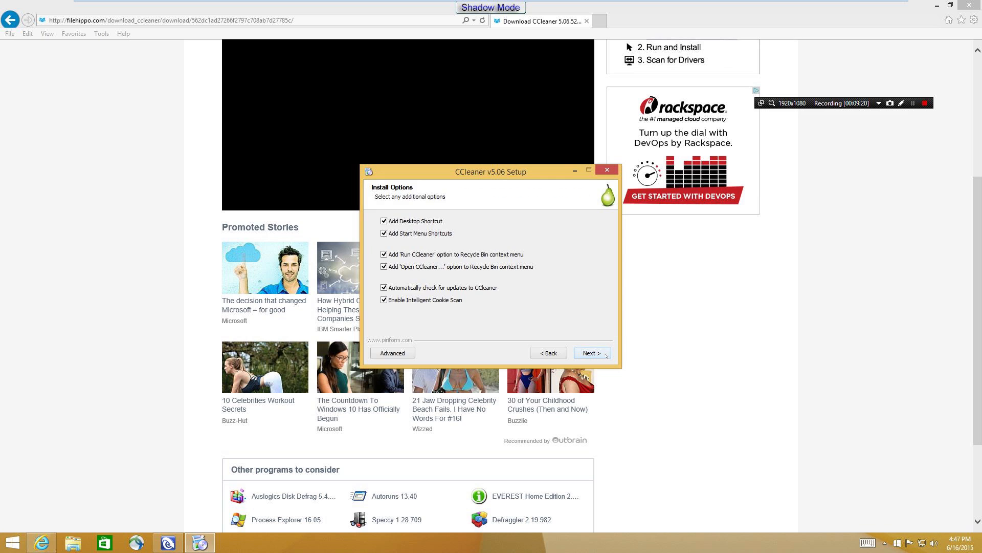
left_click(590, 353)
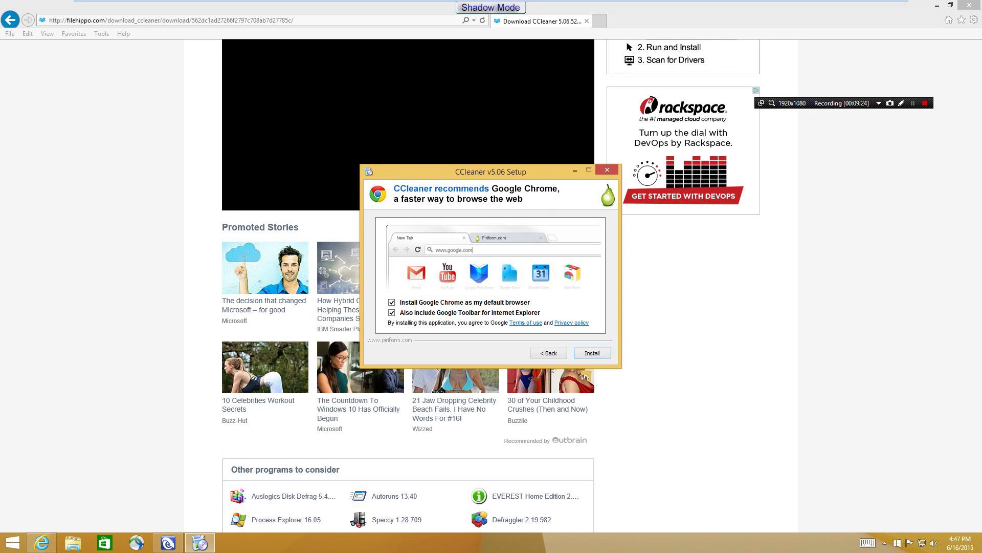
left_click(591, 352)
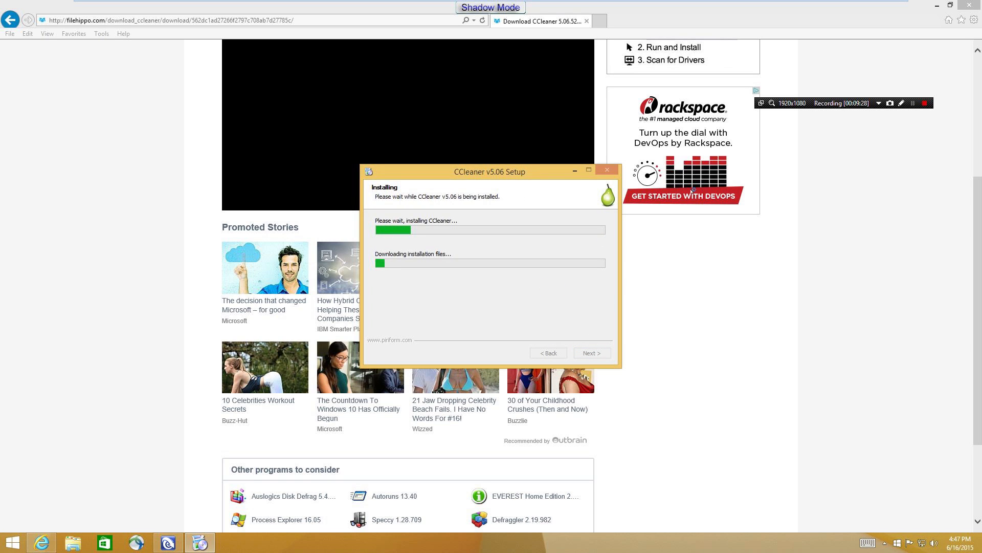
left_click(914, 102)
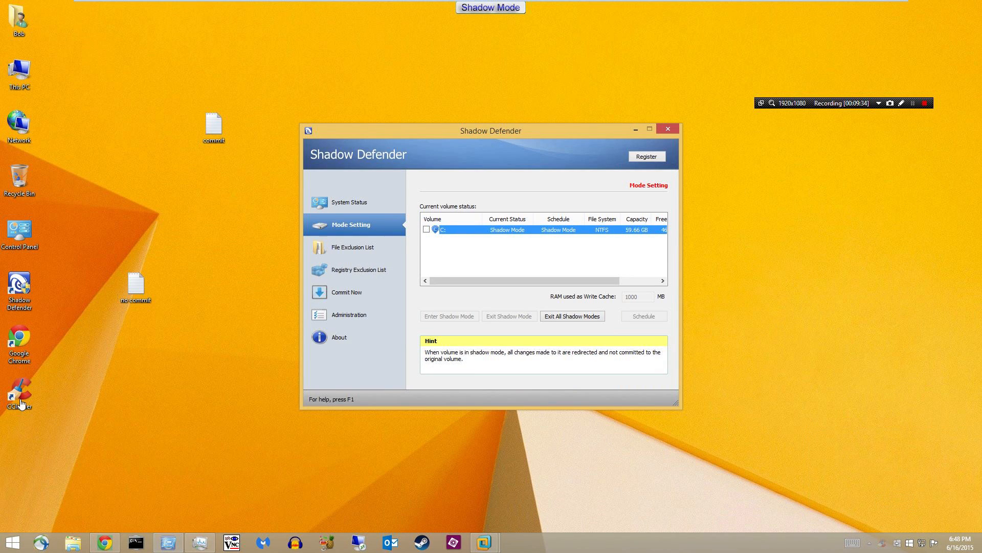
mouse_move(121, 368)
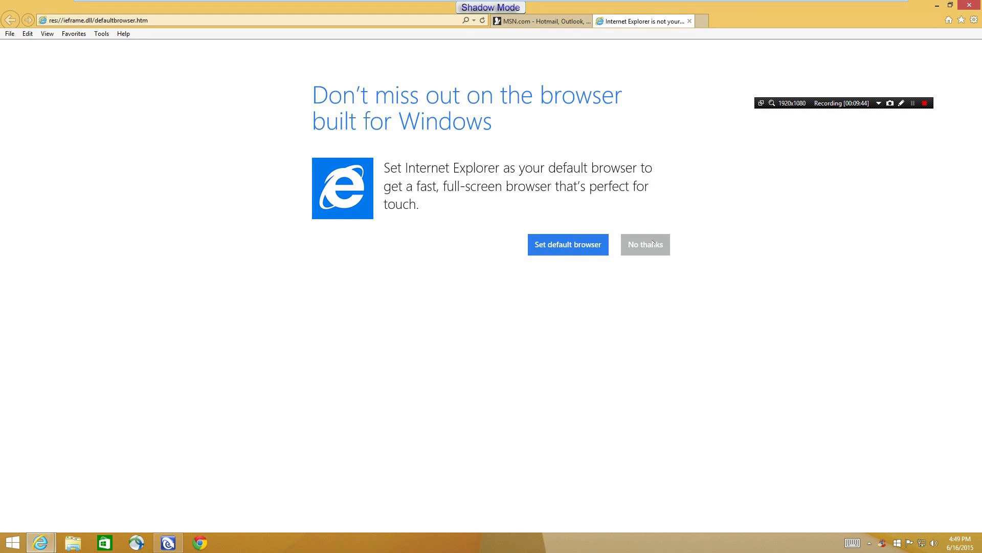
Decline the default-browser offer, accept Google Toolbar search settings without enhanced features, dismiss the search provider prompt.
left_click(645, 244)
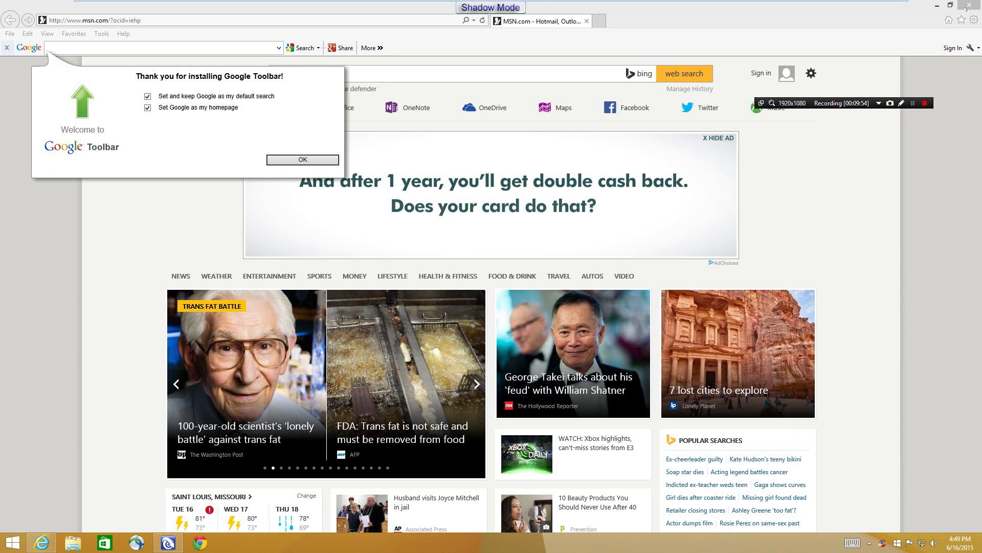
left_click(302, 160)
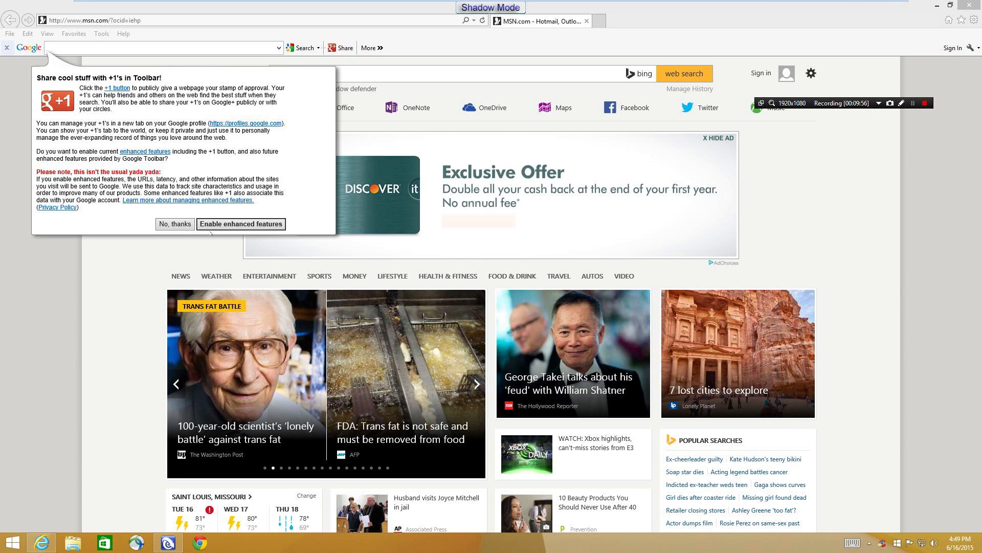
left_click(175, 224)
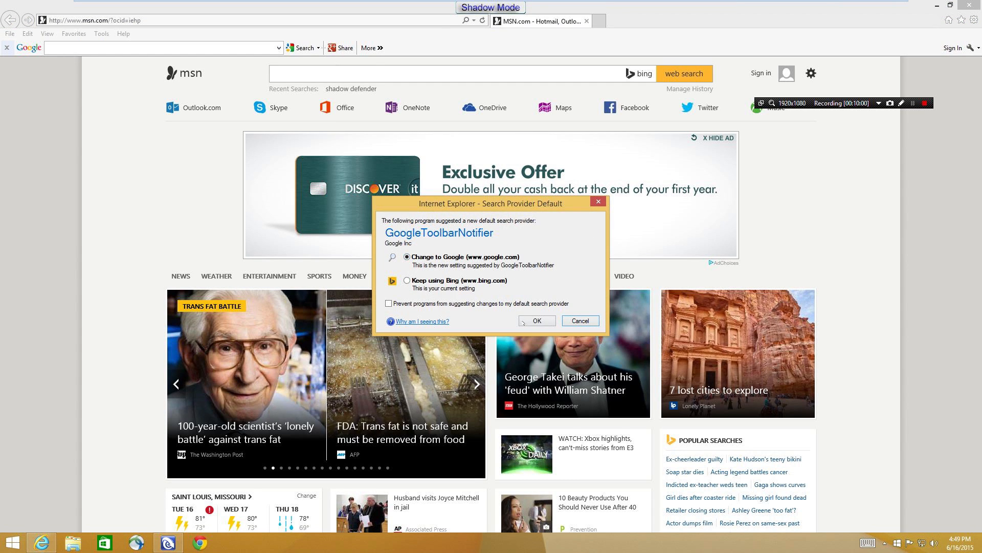
left_click(579, 320)
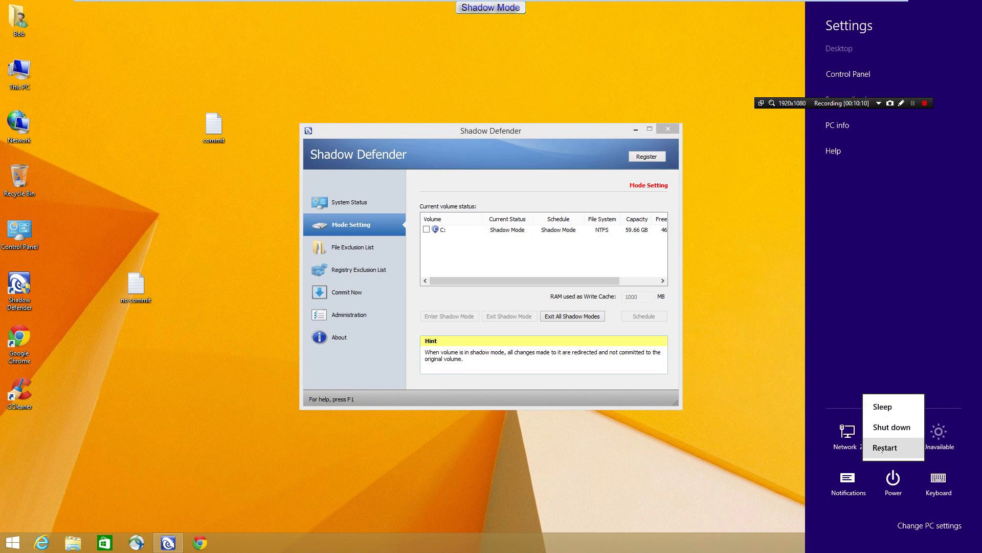
Restart the computer from the Power menu.
left_click(887, 447)
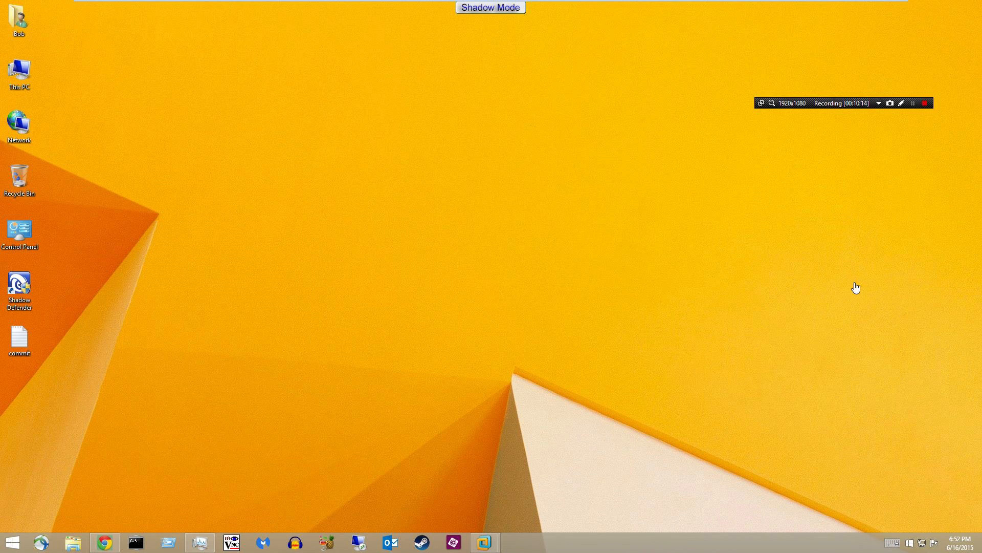
mouse_move(29, 338)
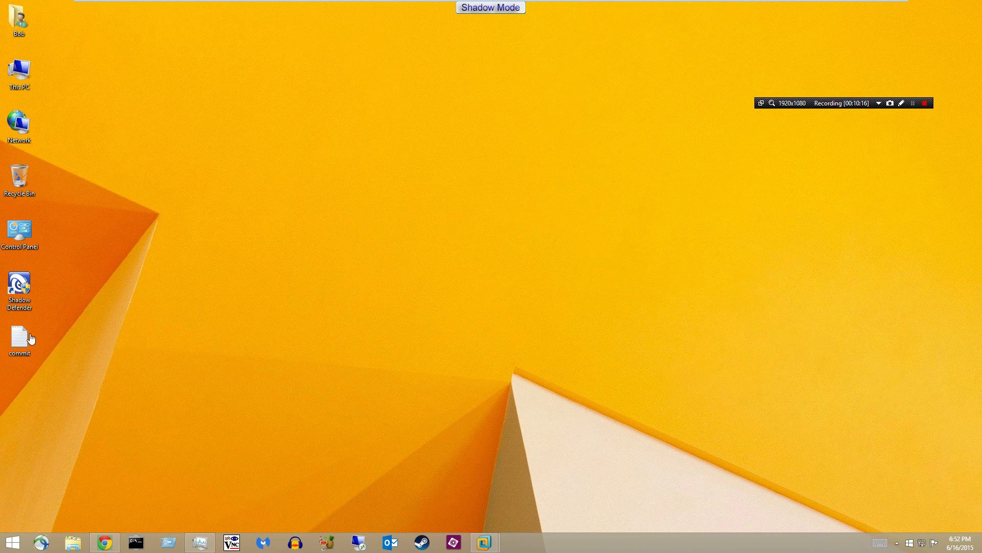
mouse_move(156, 412)
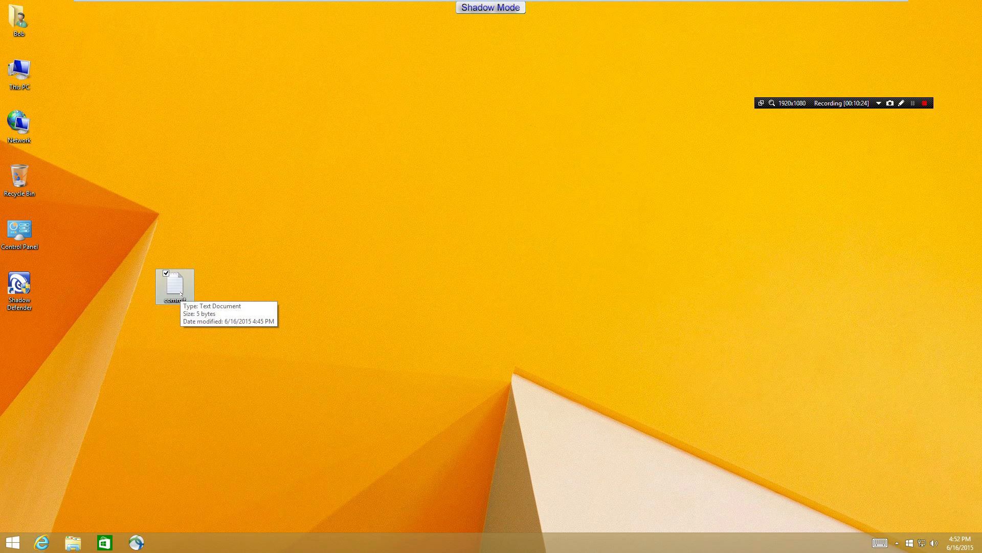
double_click(174, 284)
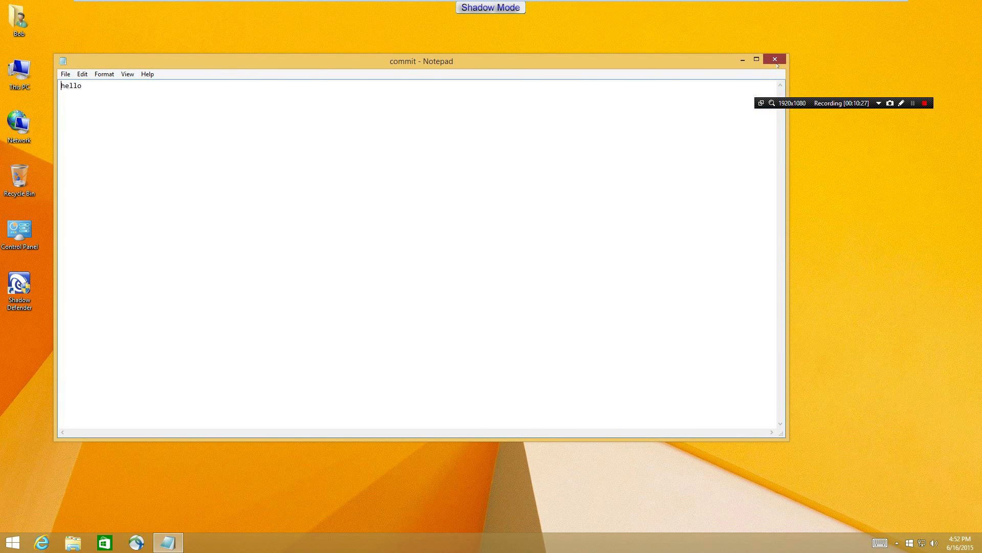
left_click(774, 59)
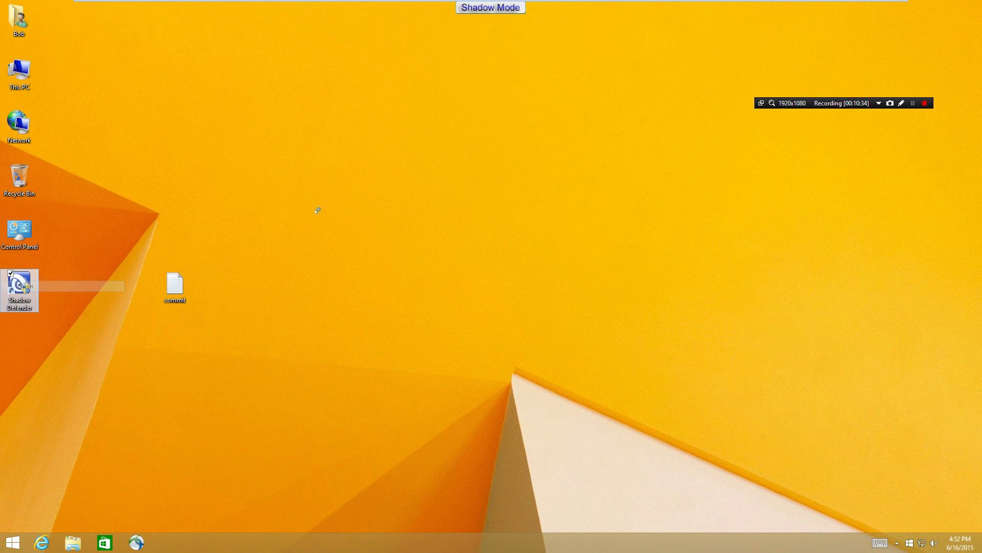
Launch Shadow Defender, postpone trial registration, and unlock it with the password.
double_click(19, 288)
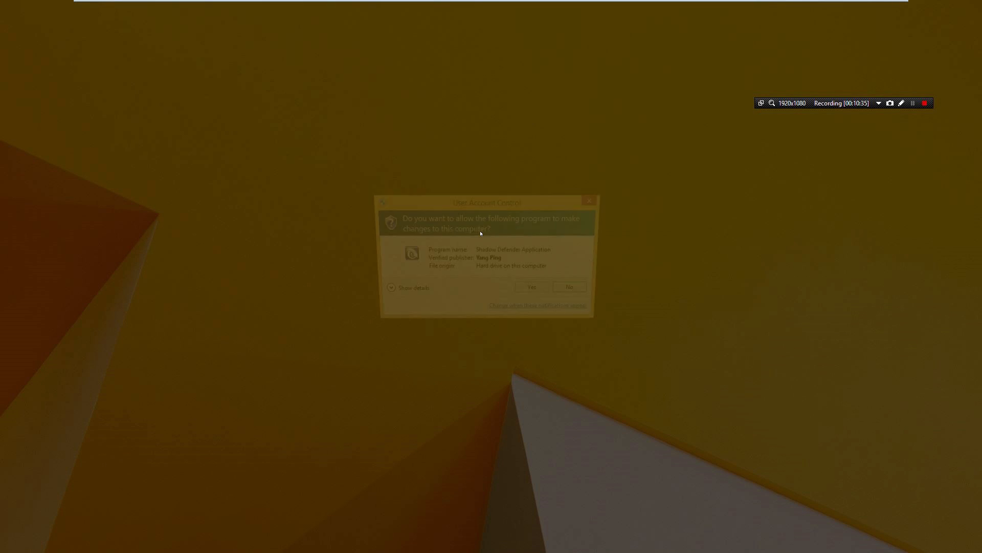
left_click(530, 287)
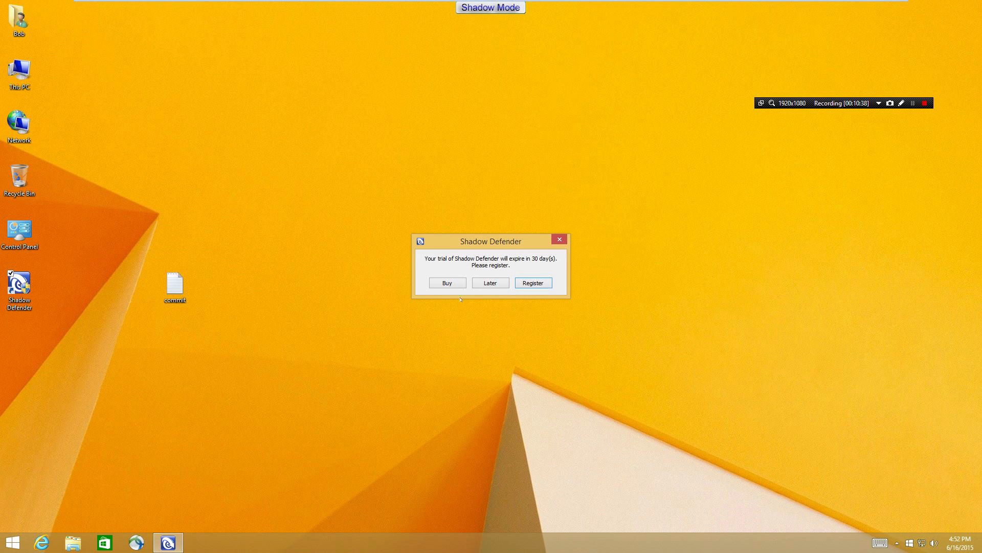
left_click(533, 282)
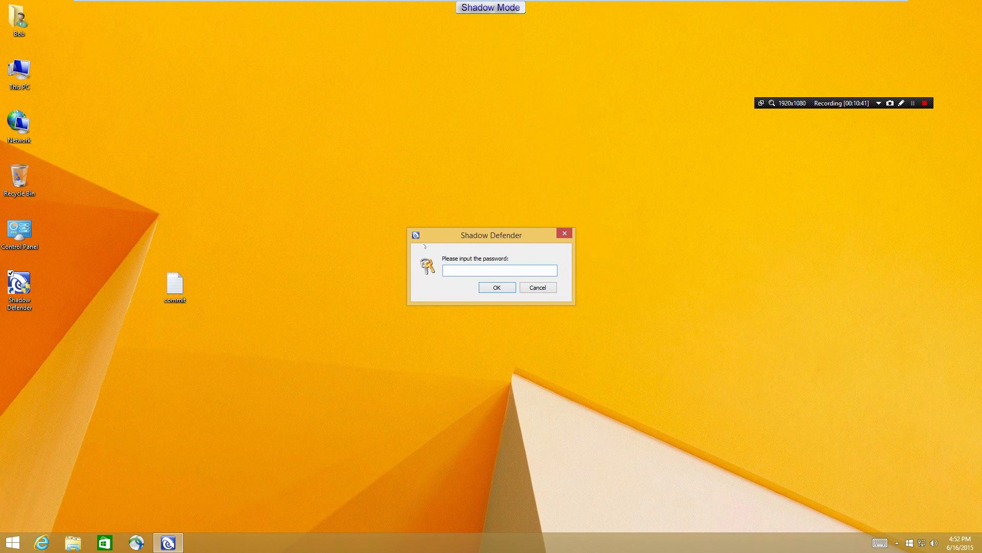
left_click(498, 270)
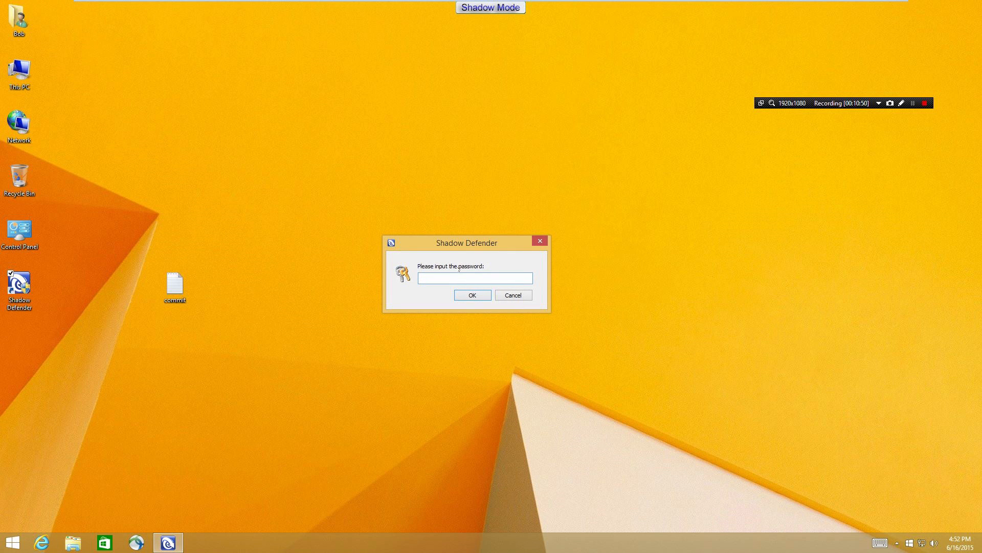
left_click(473, 277)
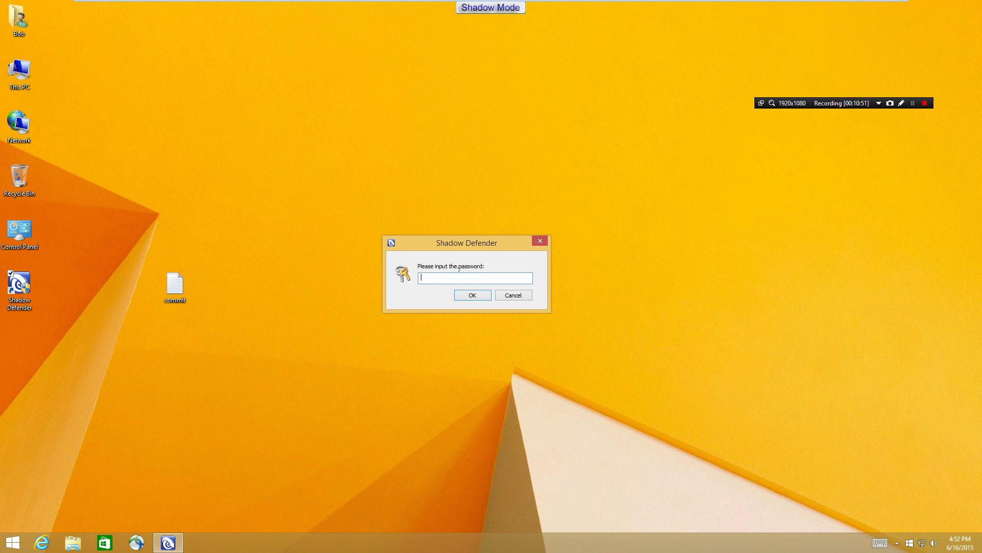
type("••••")
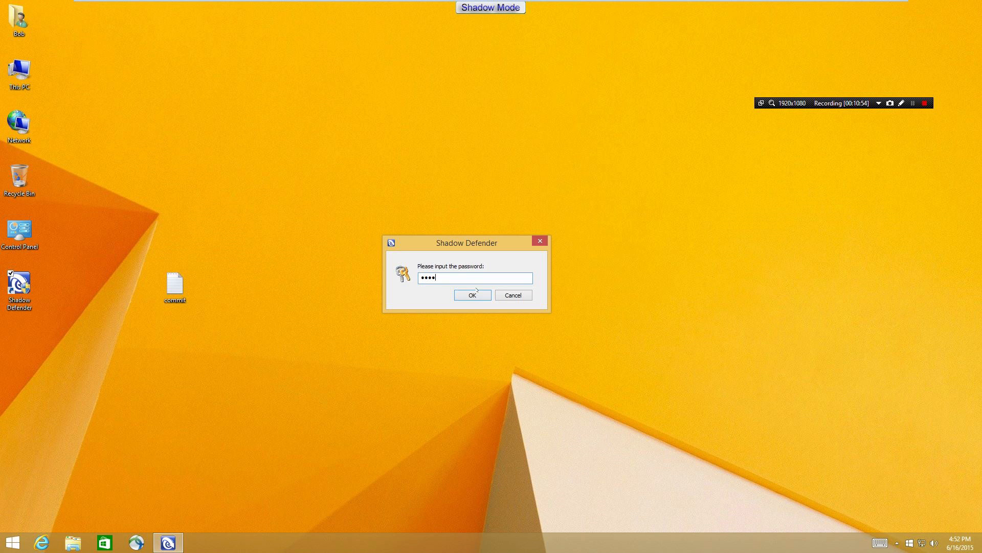
left_click(473, 294)
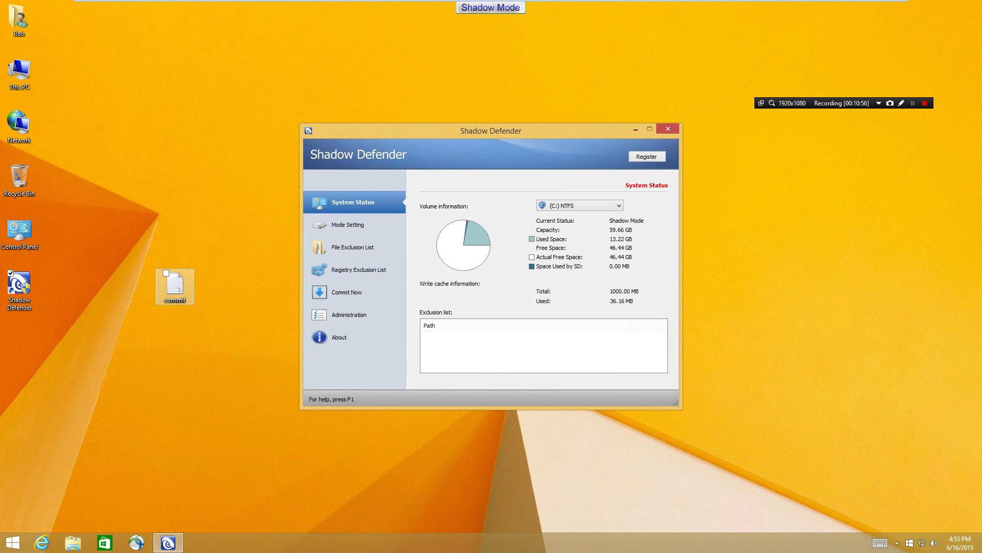
Bring up the File Exclusion List under Administration.
left_click(353, 314)
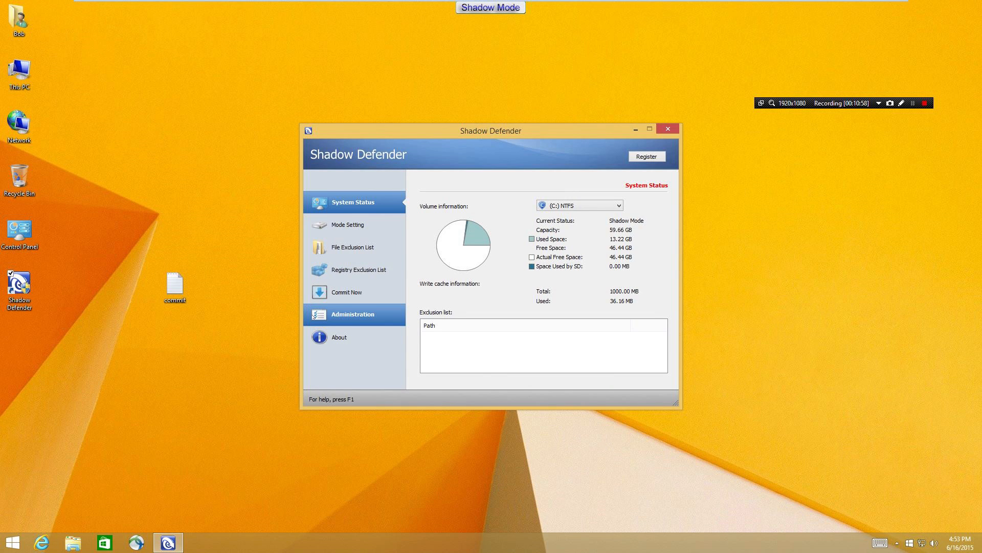
left_click(353, 314)
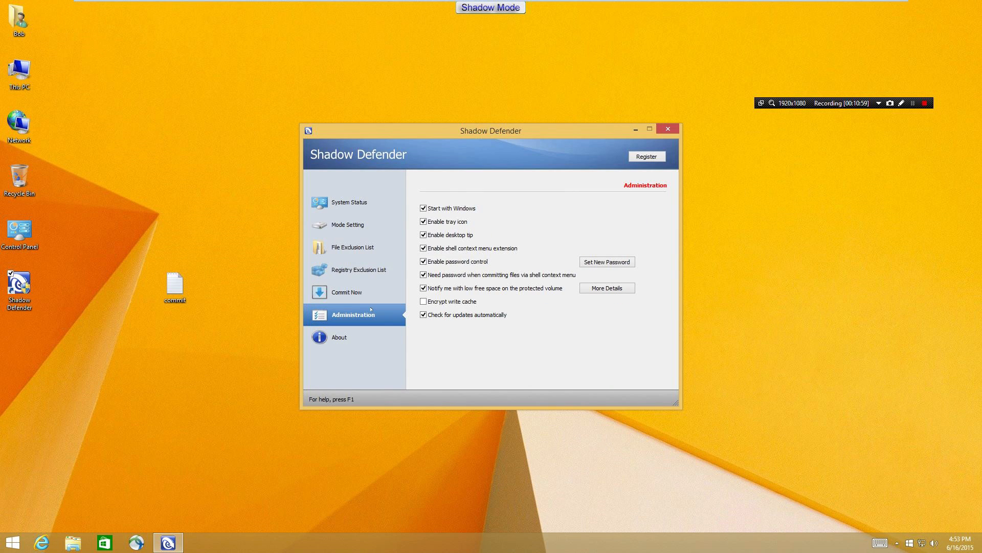
mouse_move(240, 297)
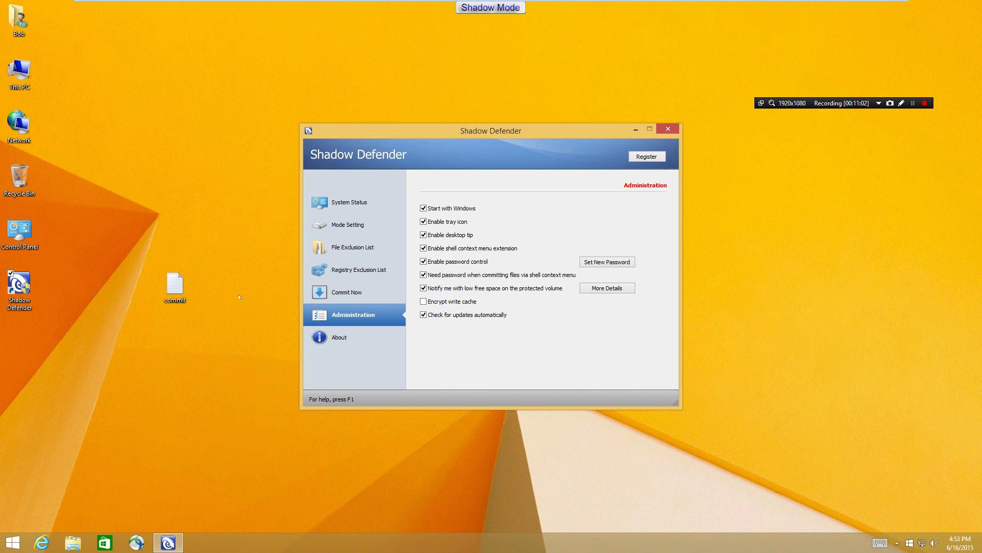
left_click(353, 246)
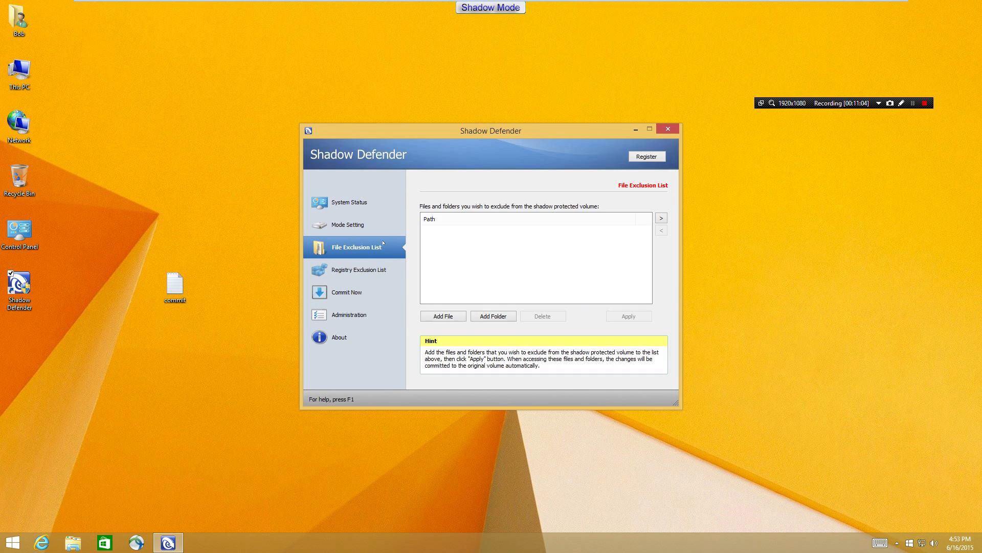
mouse_move(355, 247)
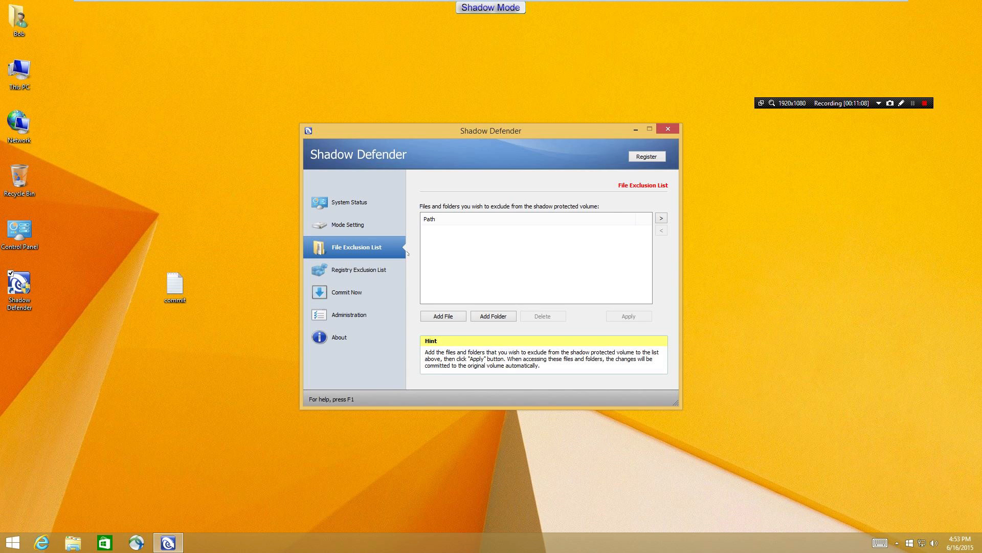
mouse_move(516, 340)
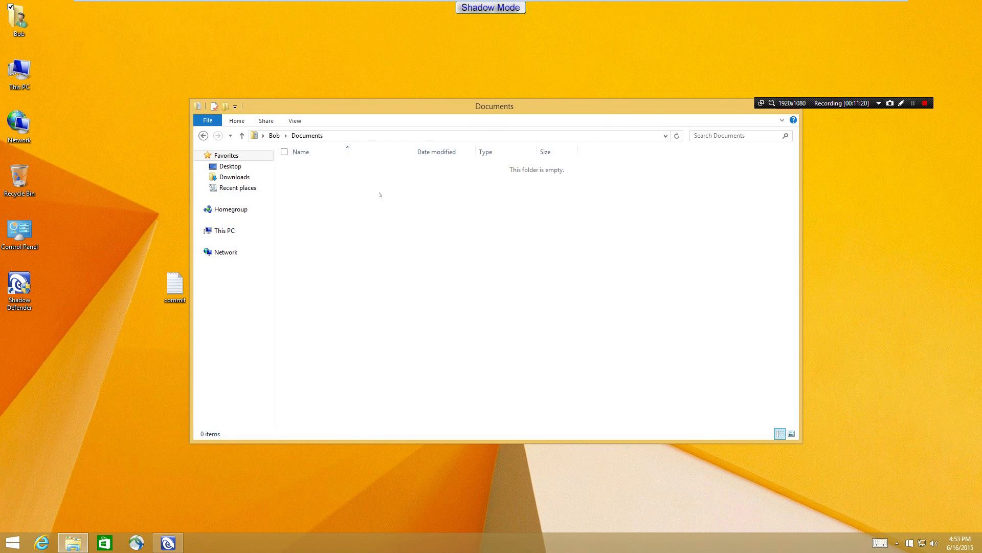
mouse_move(335, 339)
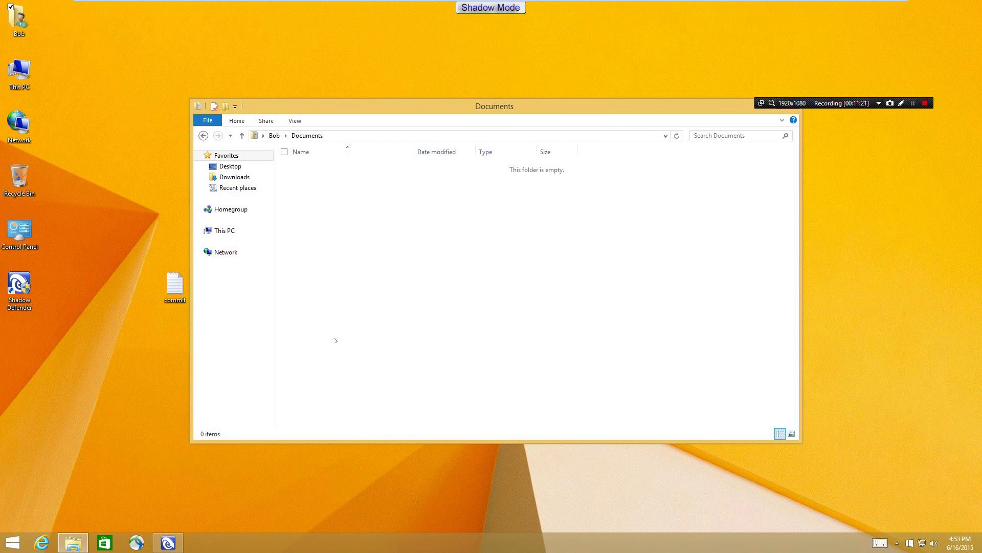
mouse_move(377, 378)
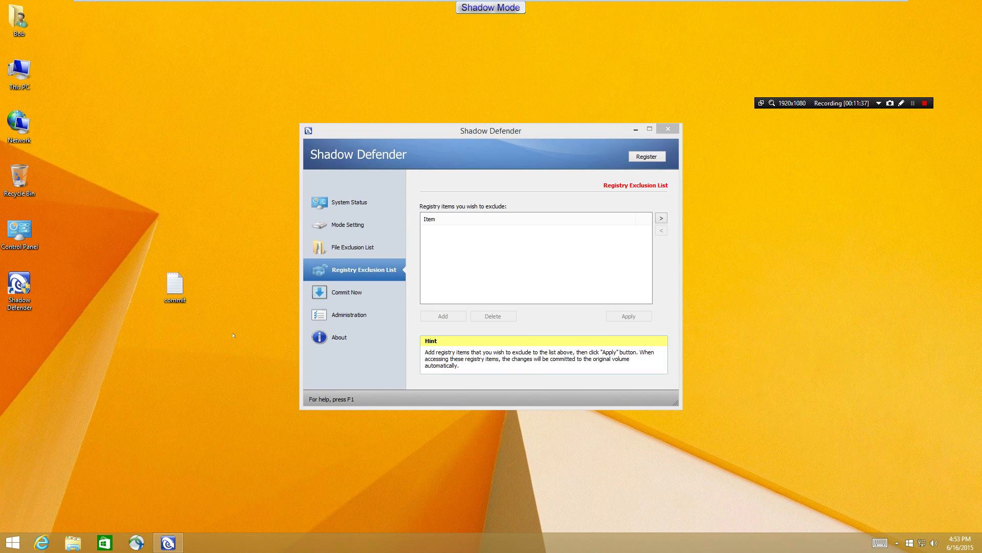
mouse_move(256, 335)
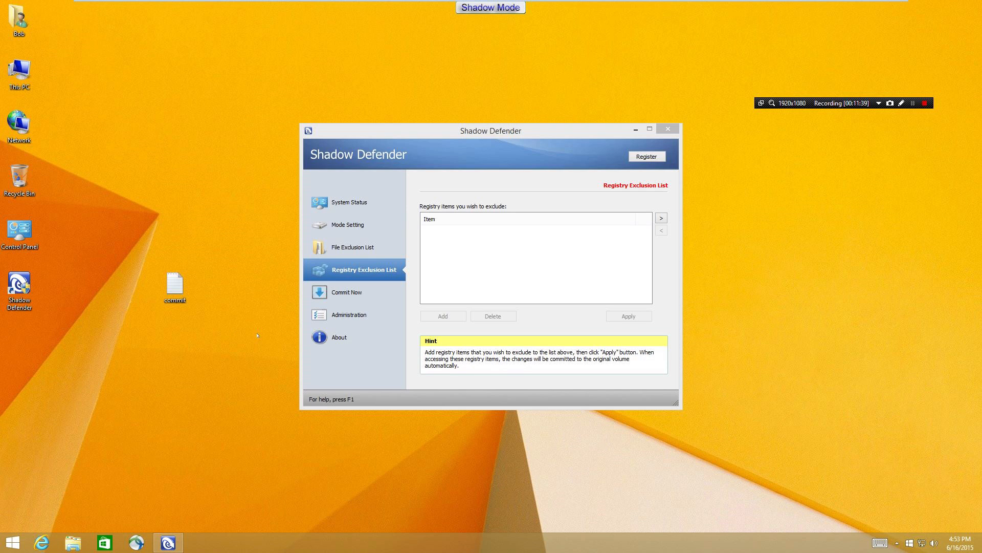
mouse_move(266, 258)
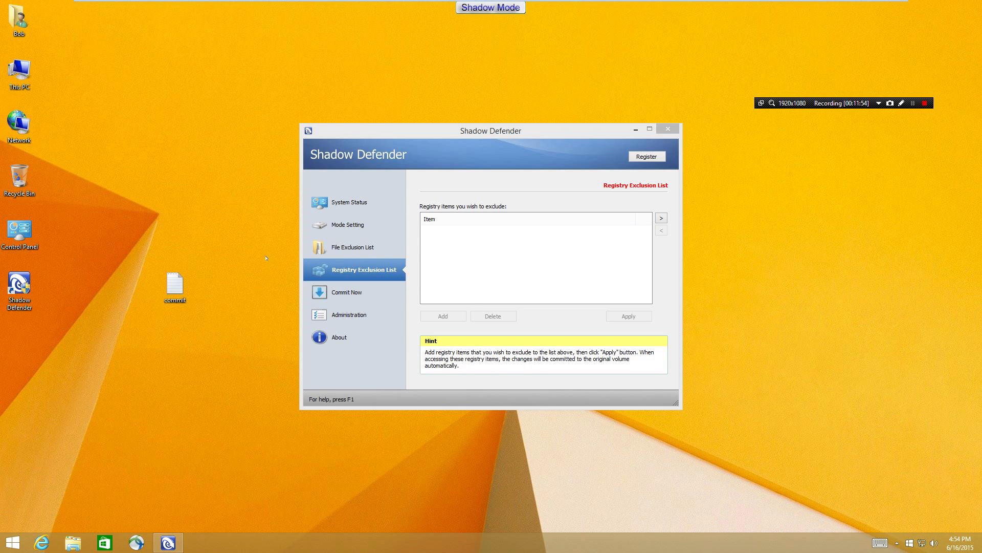
mouse_move(200, 82)
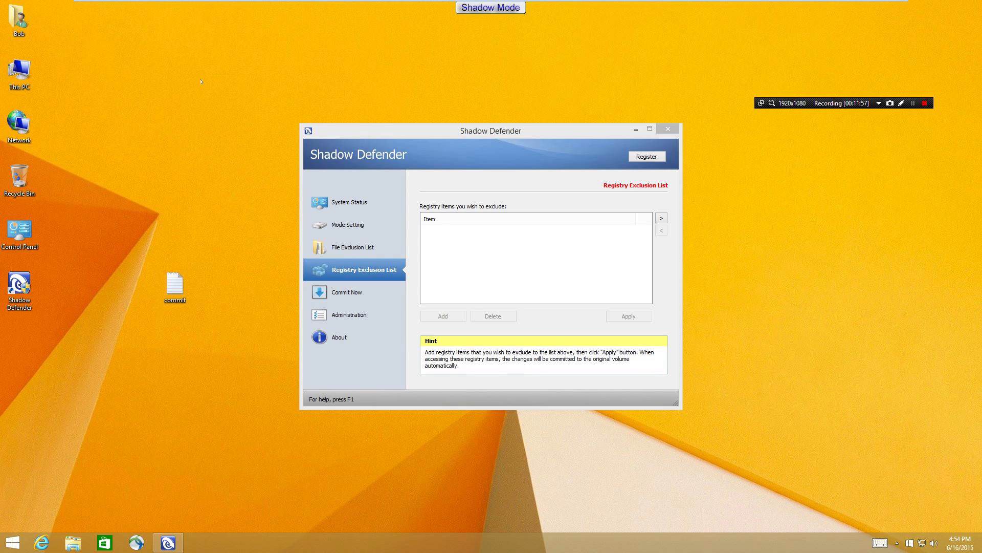
mouse_move(219, 172)
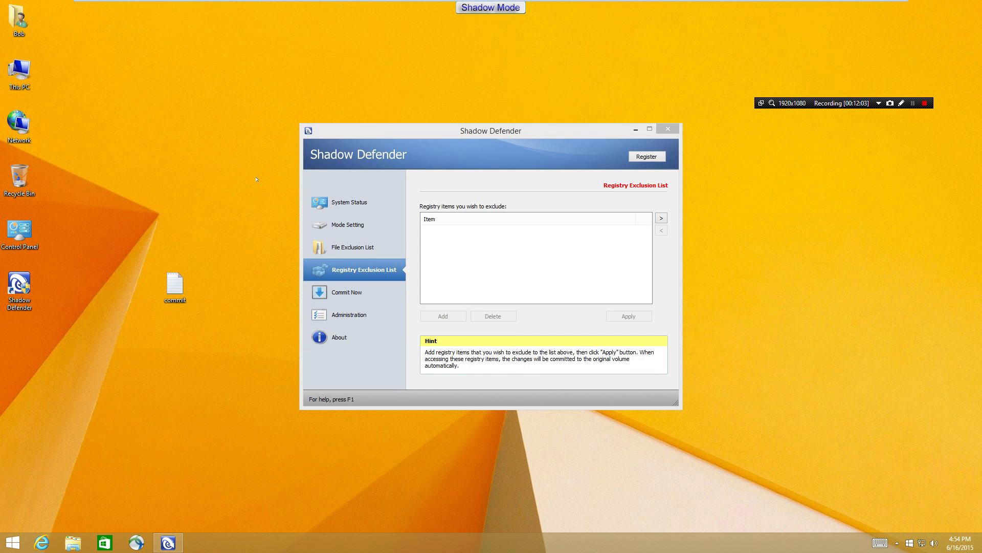
mouse_move(747, 221)
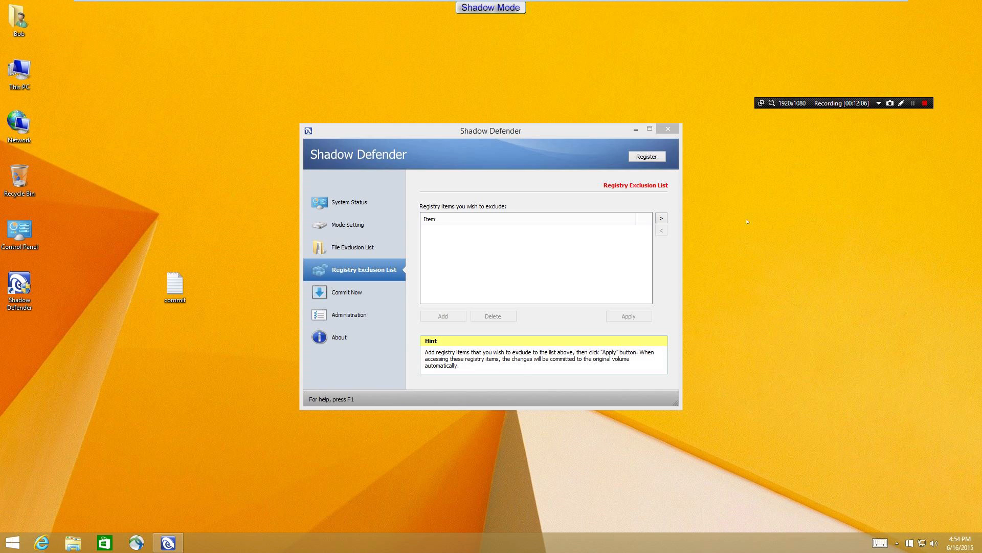